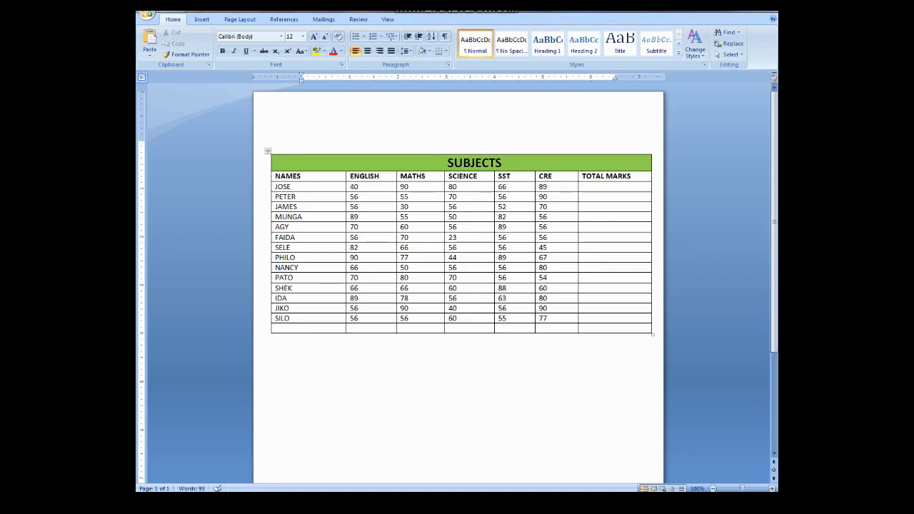
# Insert =SUM(LEFT) totals for JOSE (365) and PETER (327).
pyautogui.click(302, 338)
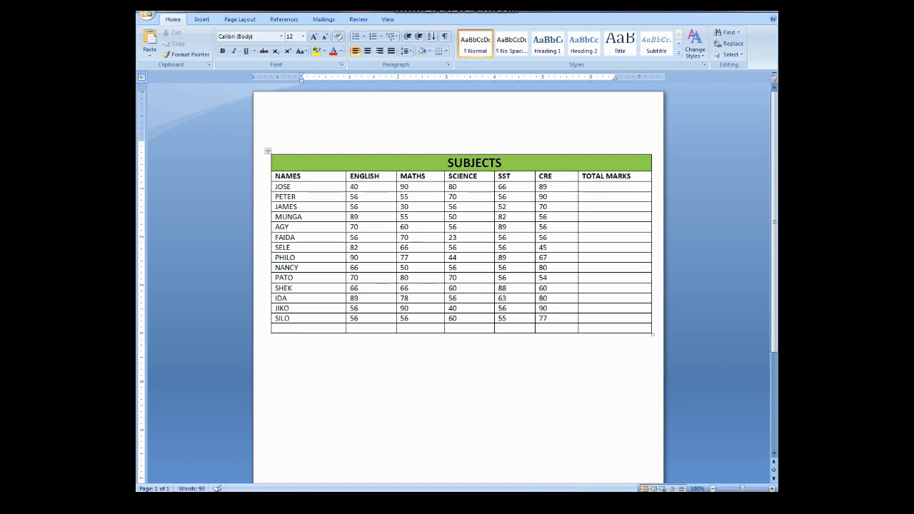
pyautogui.click(613, 186)
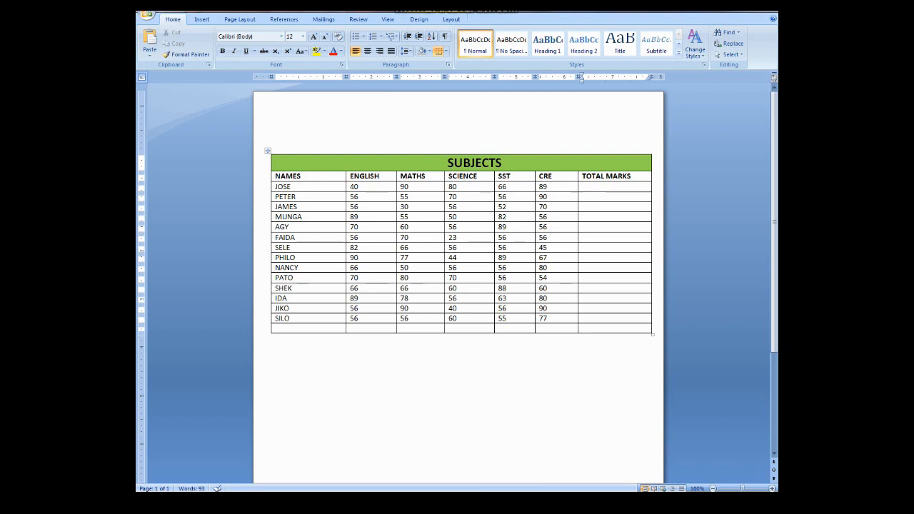
pyautogui.moveTo(353, 187); pyautogui.dragTo(502, 186)
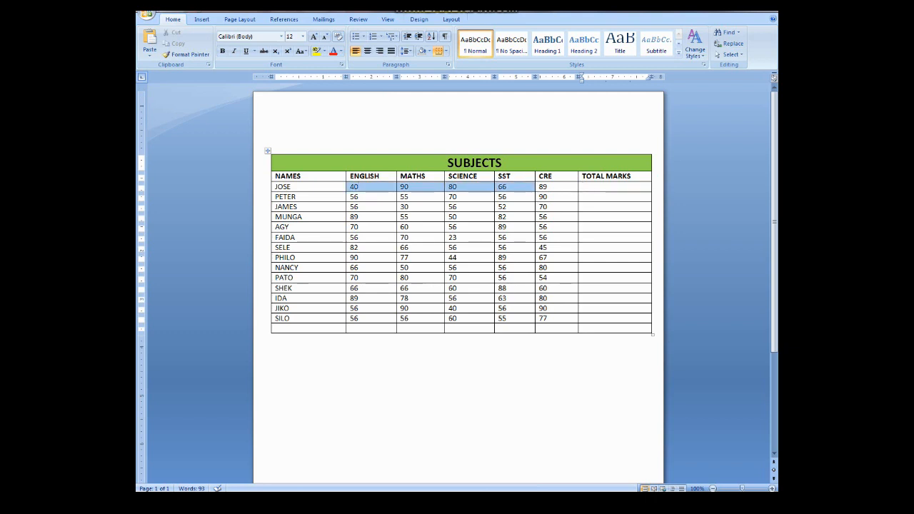
pyautogui.click(614, 187)
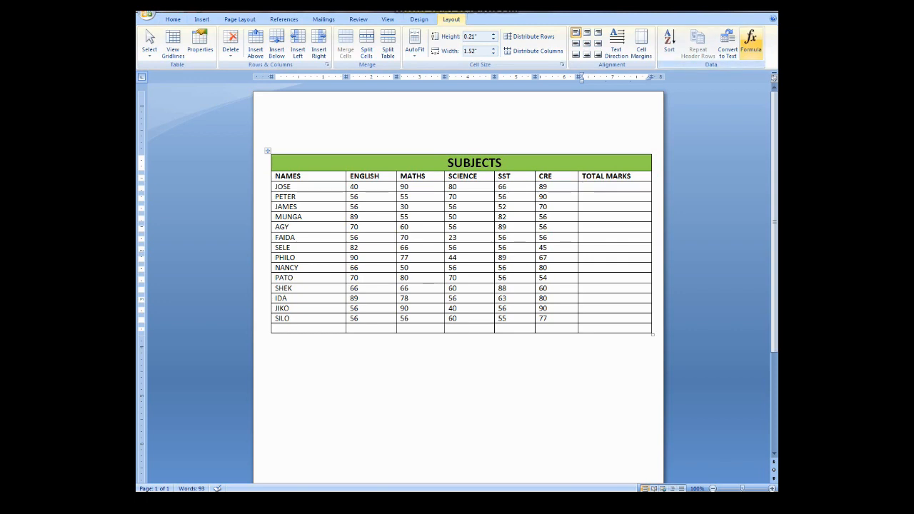
pyautogui.click(752, 43)
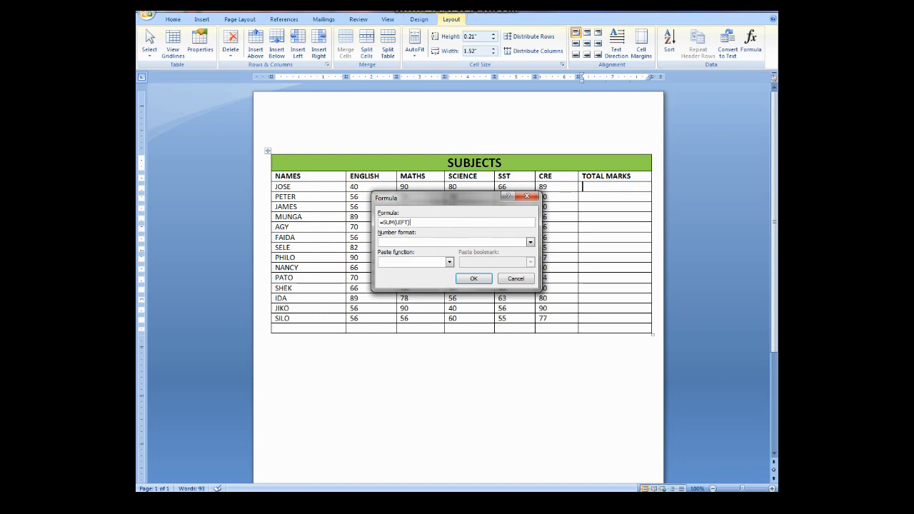
pyautogui.click(473, 279)
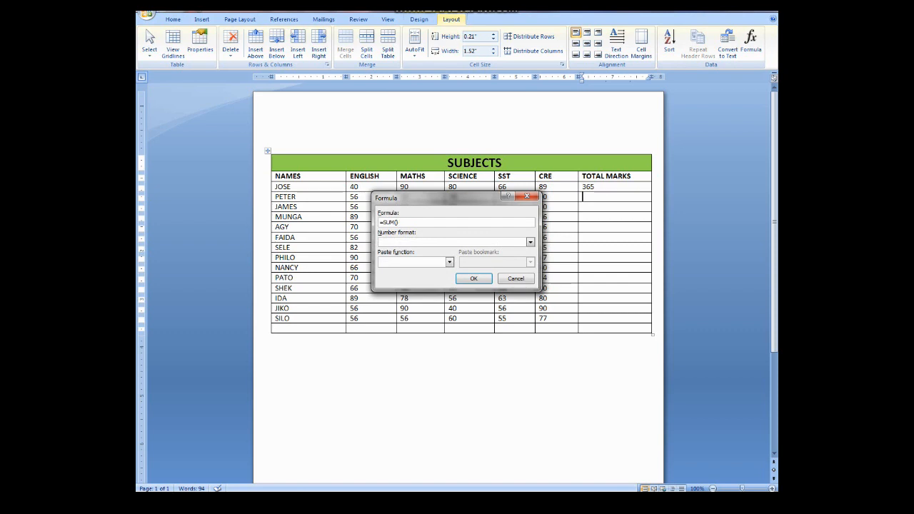
pyautogui.write('left')
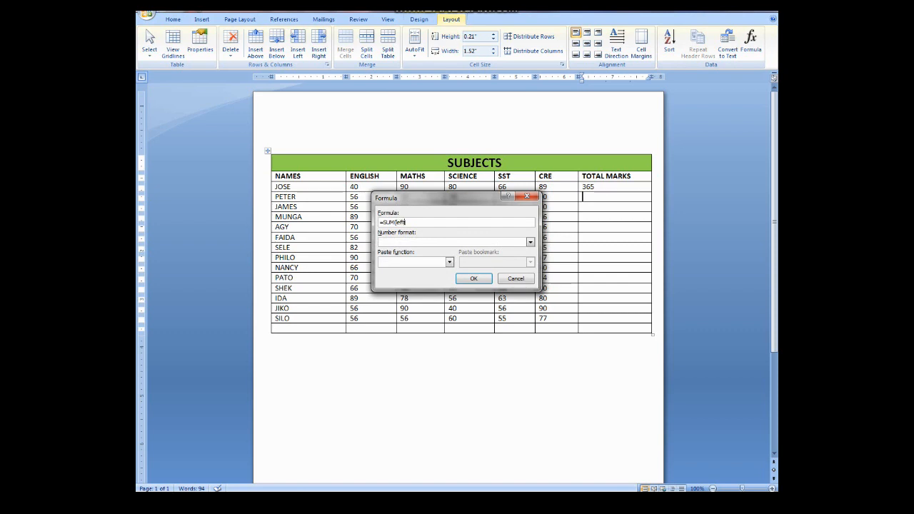
pyautogui.click(474, 278)
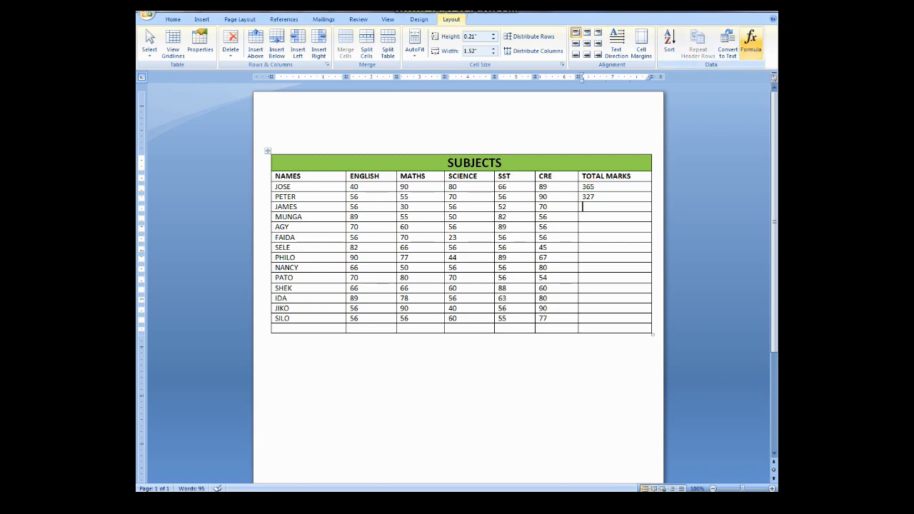
# Insert =SUM(LEFT) row totals for JAMES (264), MUNGA (332) and AGY (331).
pyautogui.click(750, 41)
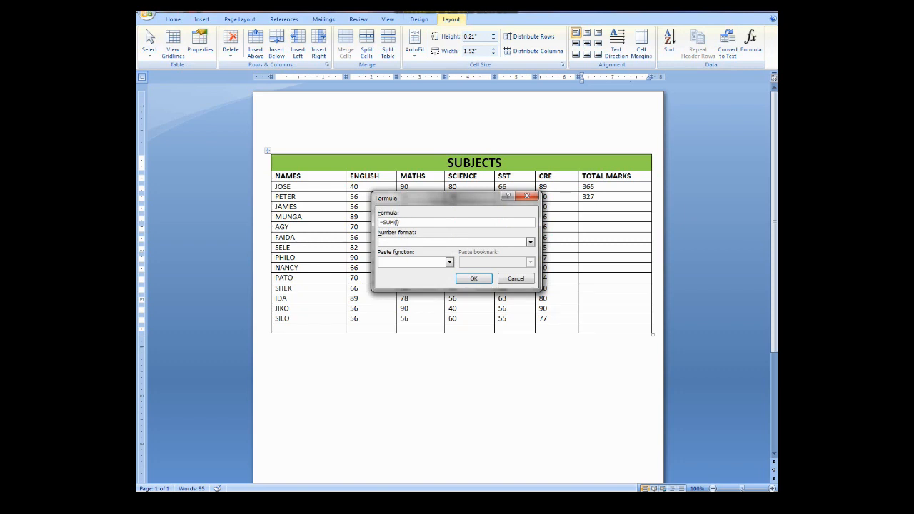
pyautogui.write('left')
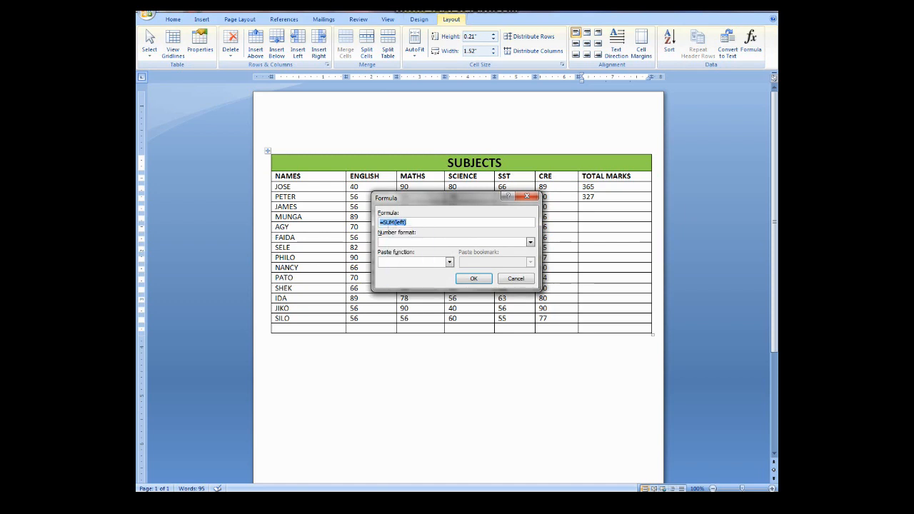
pyautogui.click(473, 278)
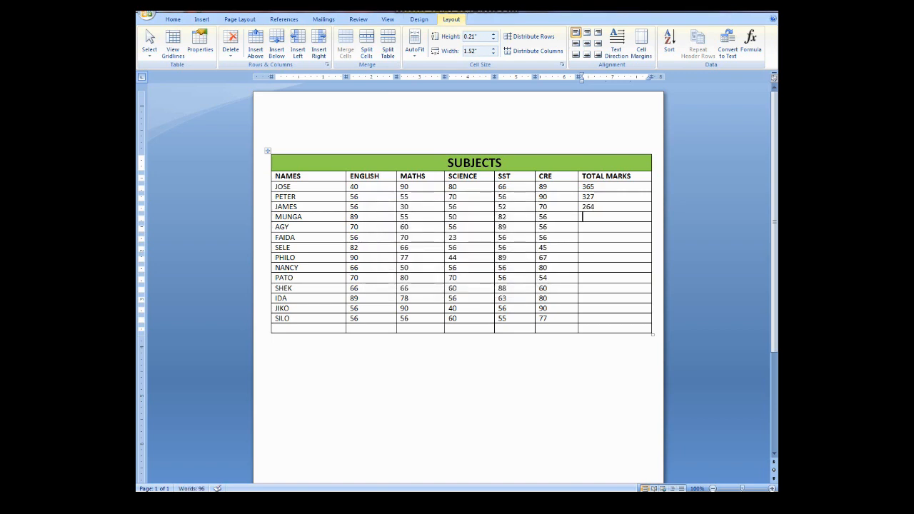
pyautogui.moveTo(752, 39)
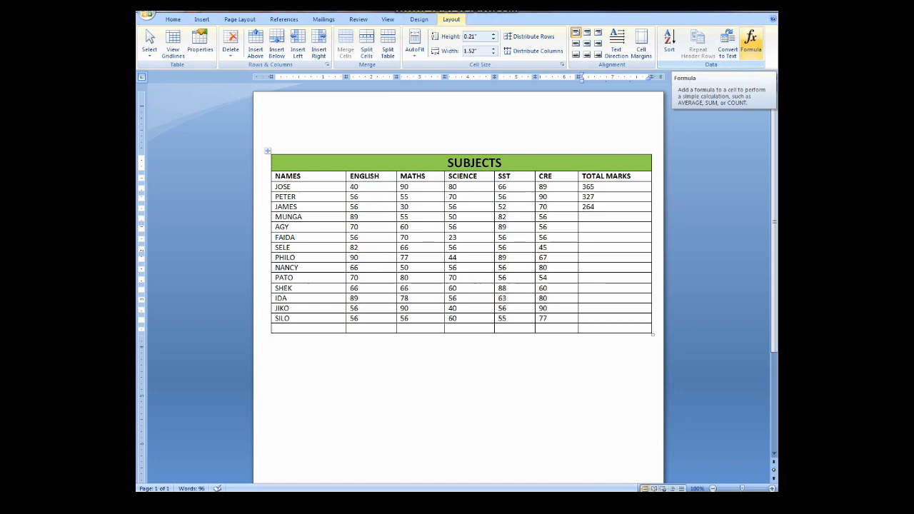
pyautogui.click(751, 43)
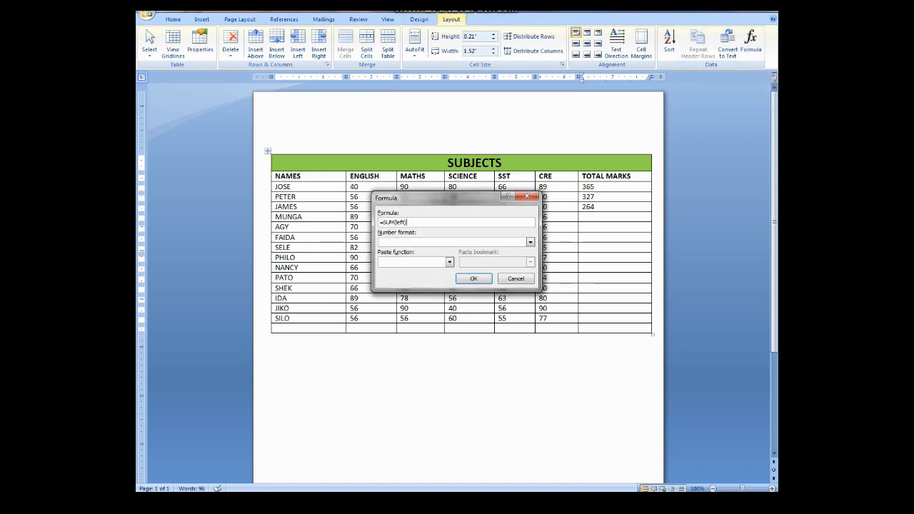
pyautogui.click(474, 278)
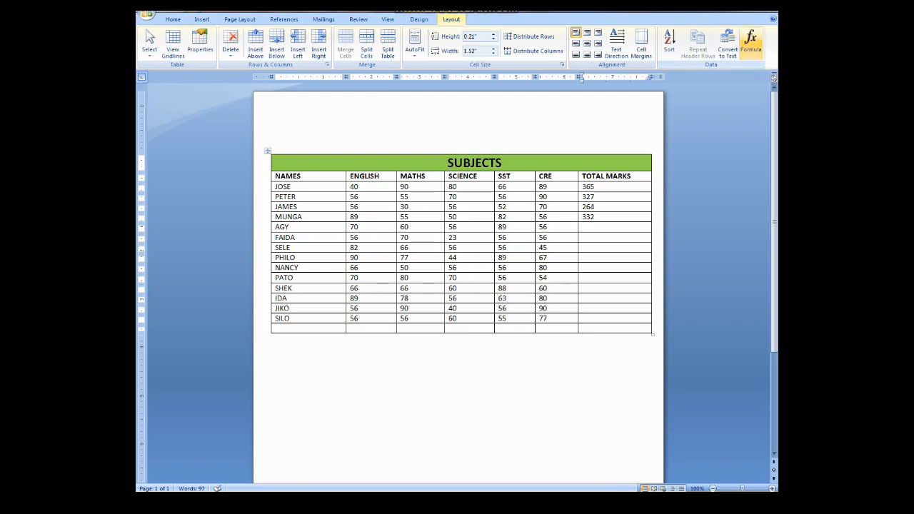
pyautogui.click(751, 42)
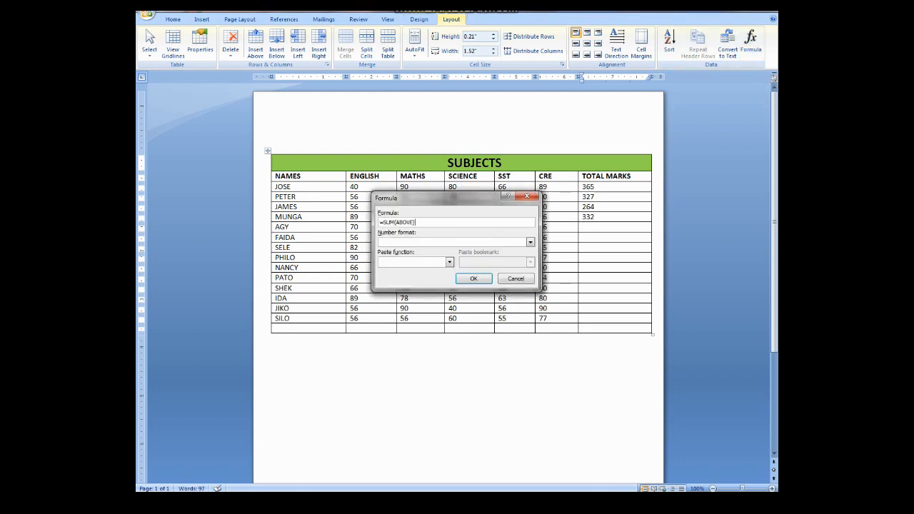
pyautogui.rightClick(400, 223)
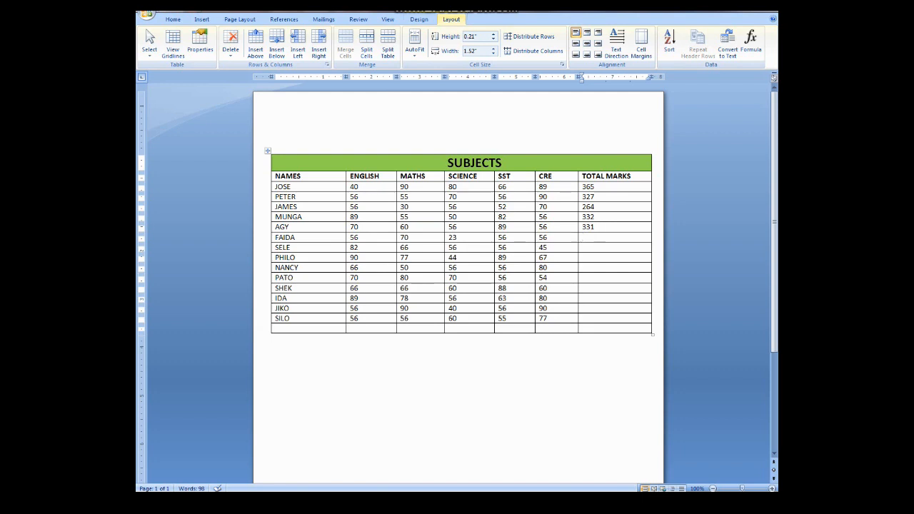
# Insert row-sum totals for FAIDA (261), SELE (305) and PHILO (367).
pyautogui.click(750, 43)
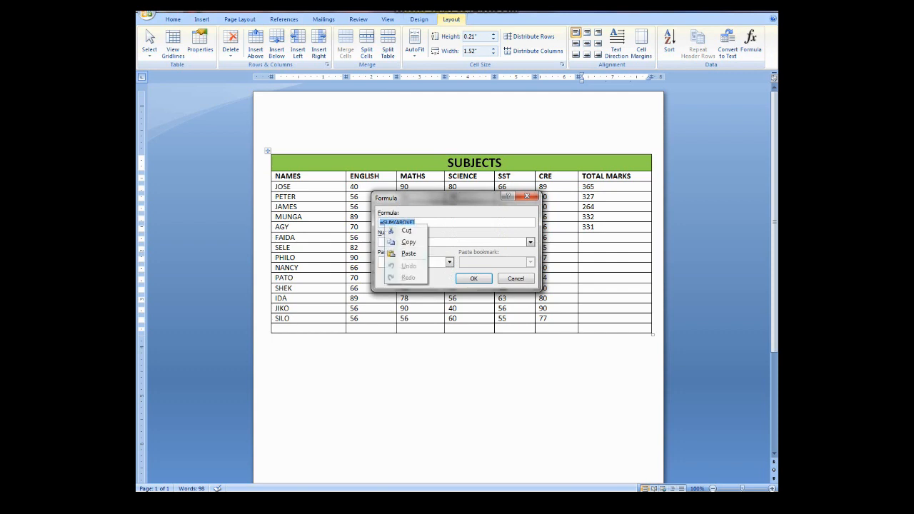
pyautogui.click(474, 278)
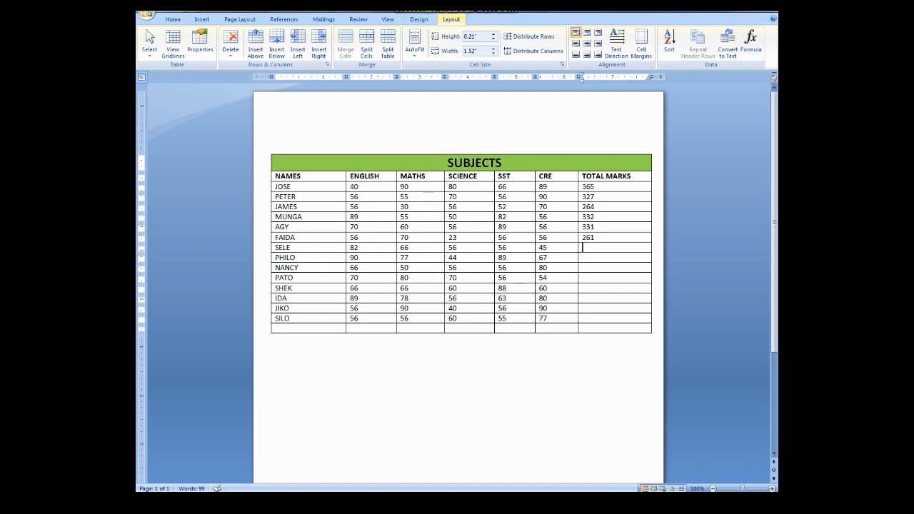
pyautogui.click(750, 42)
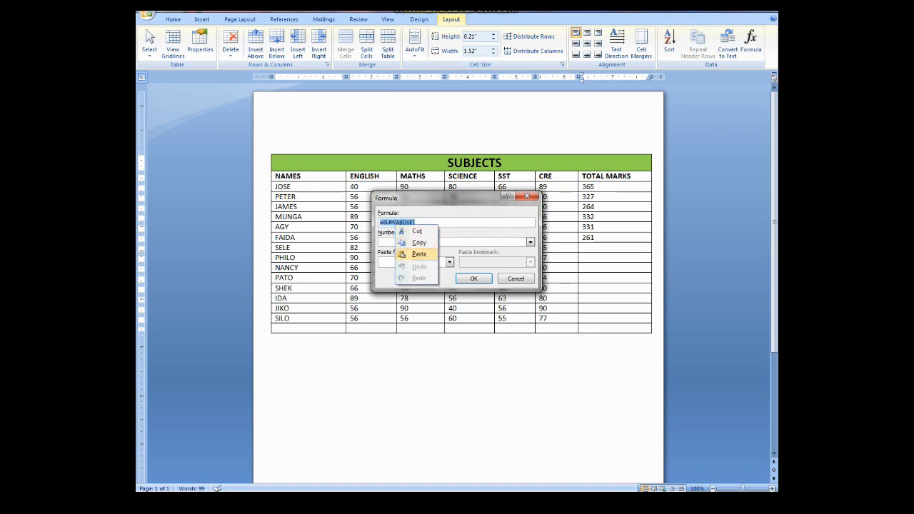
pyautogui.click(473, 279)
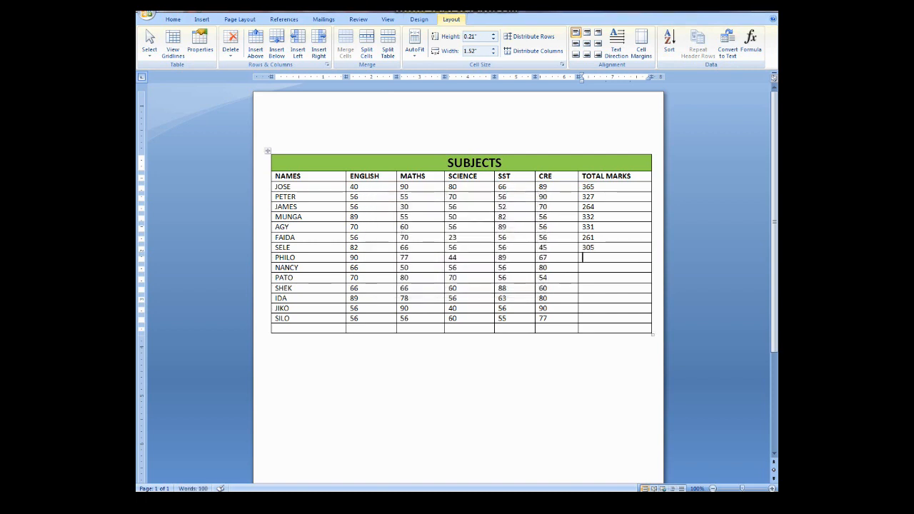
pyautogui.click(751, 43)
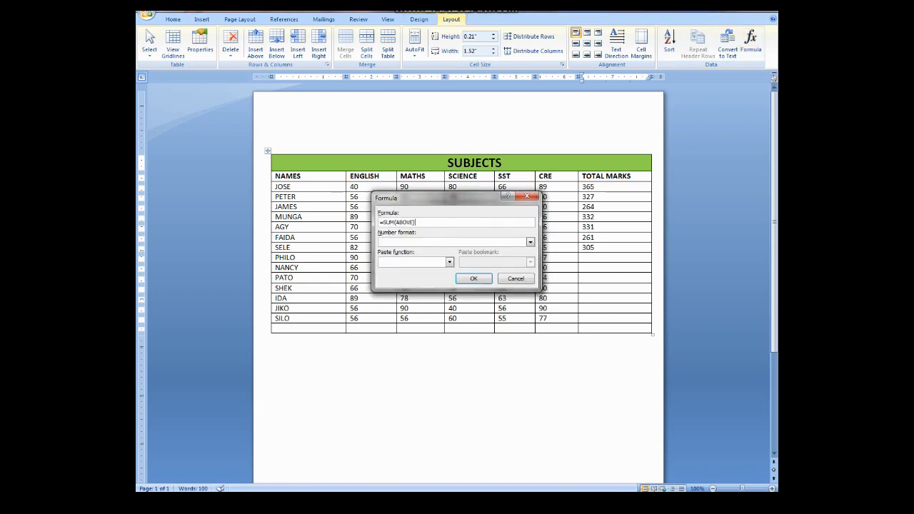
pyautogui.rightClick(397, 222)
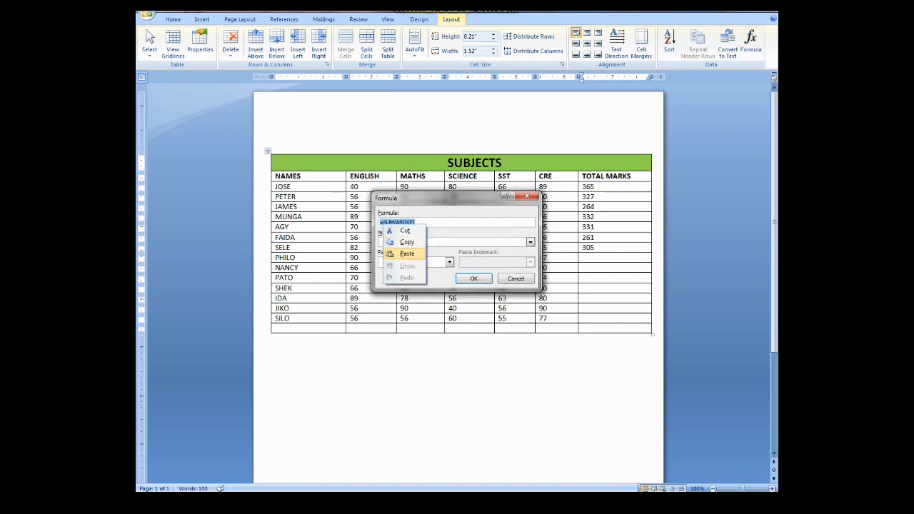
pyautogui.click(473, 278)
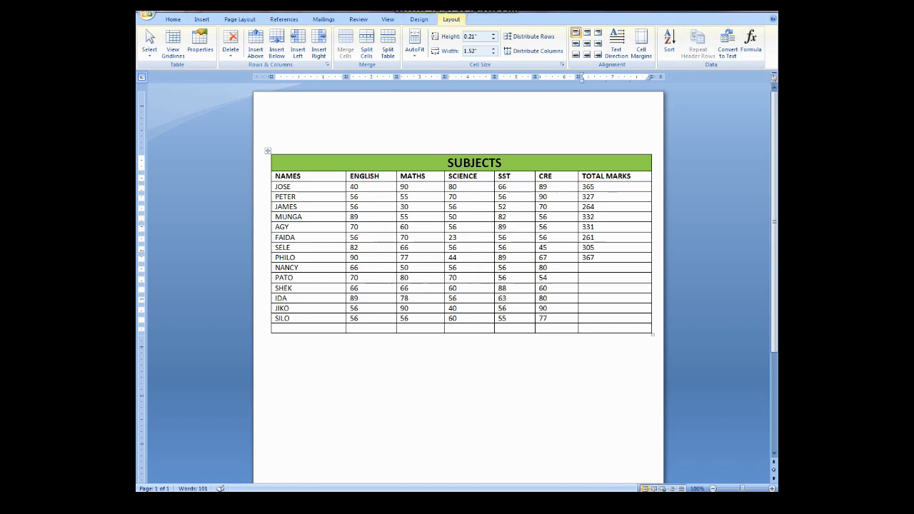
# Insert =SUM(LEFT) totals for NANCY (308), PATO (330) and SHEK (340).
pyautogui.click(750, 41)
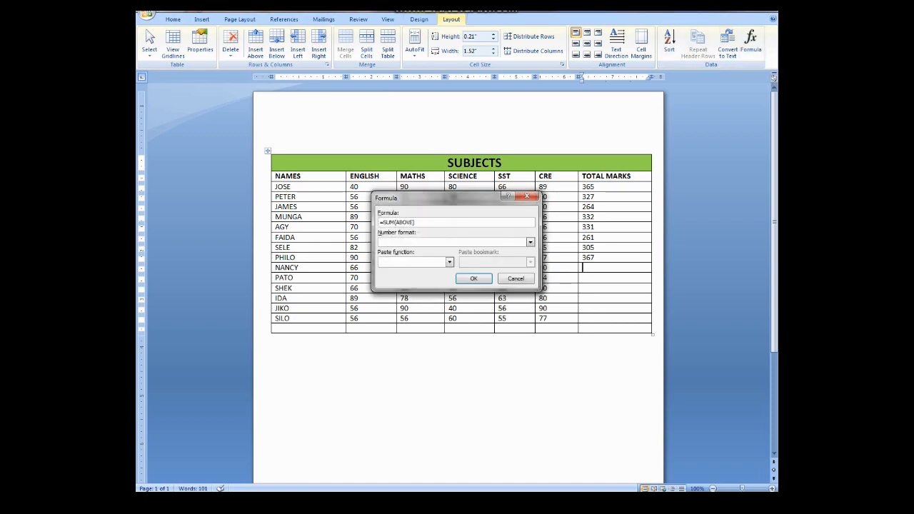
pyautogui.rightClick(397, 222)
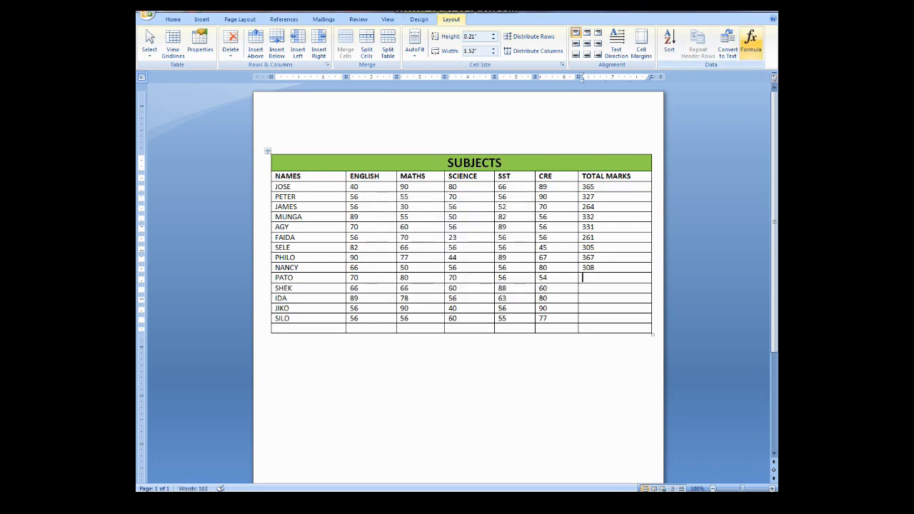
pyautogui.click(750, 39)
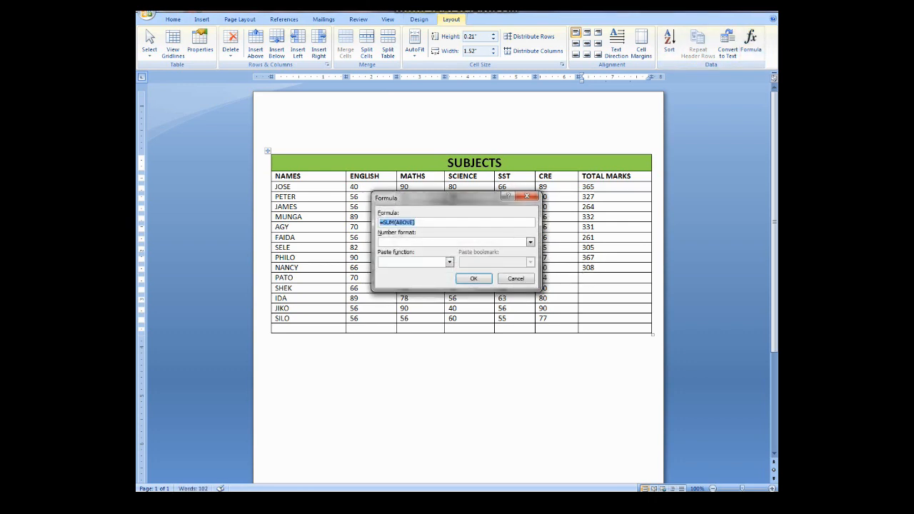
pyautogui.write('=SUM(left)')
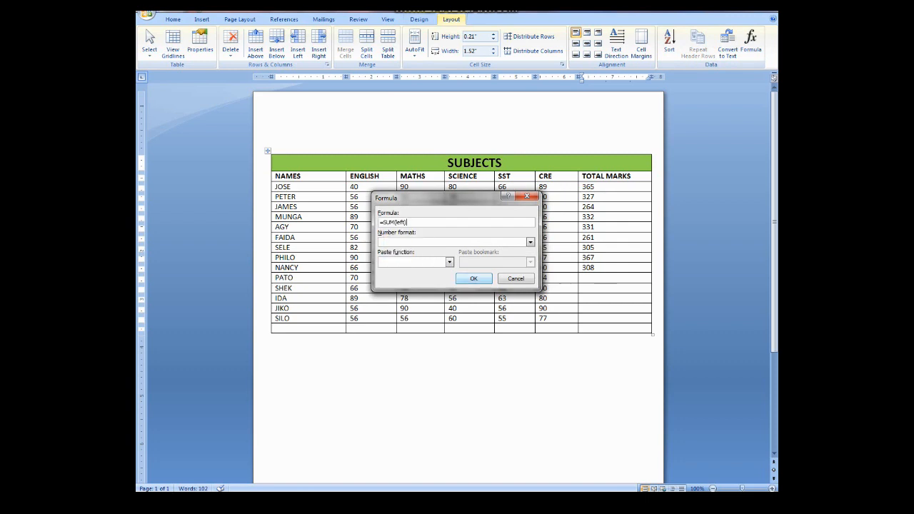
pyautogui.click(473, 278)
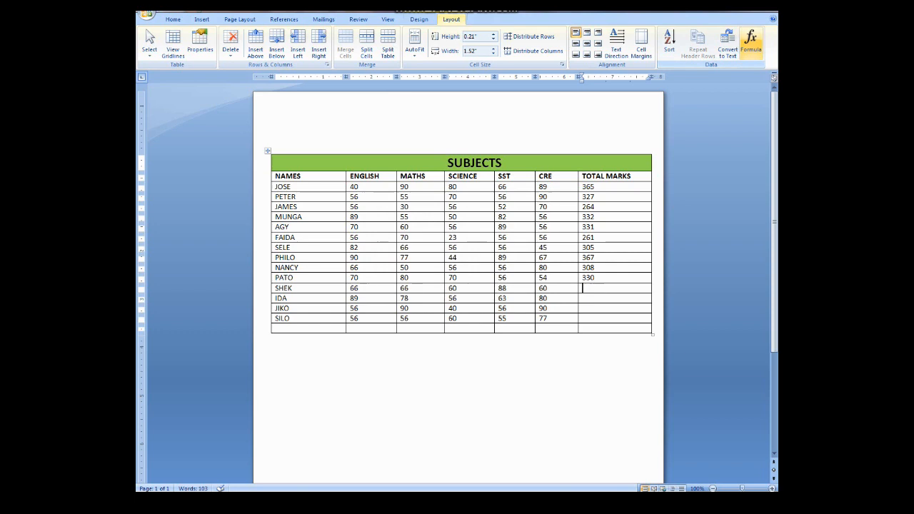
pyautogui.moveTo(750, 41)
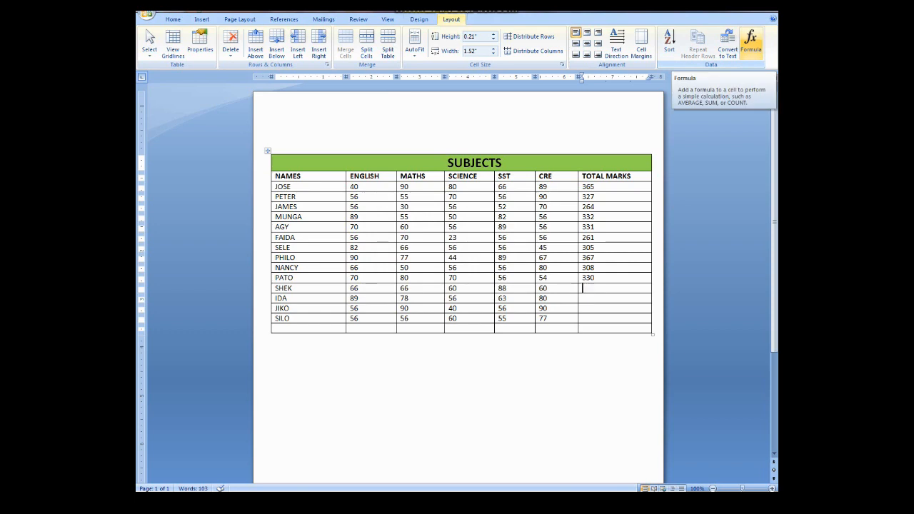
pyautogui.click(750, 43)
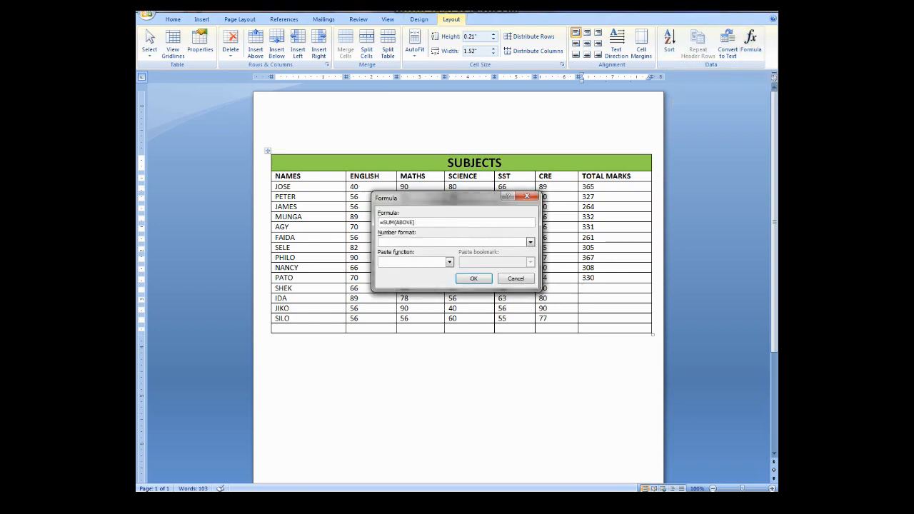
pyautogui.tripleClick(418, 222)
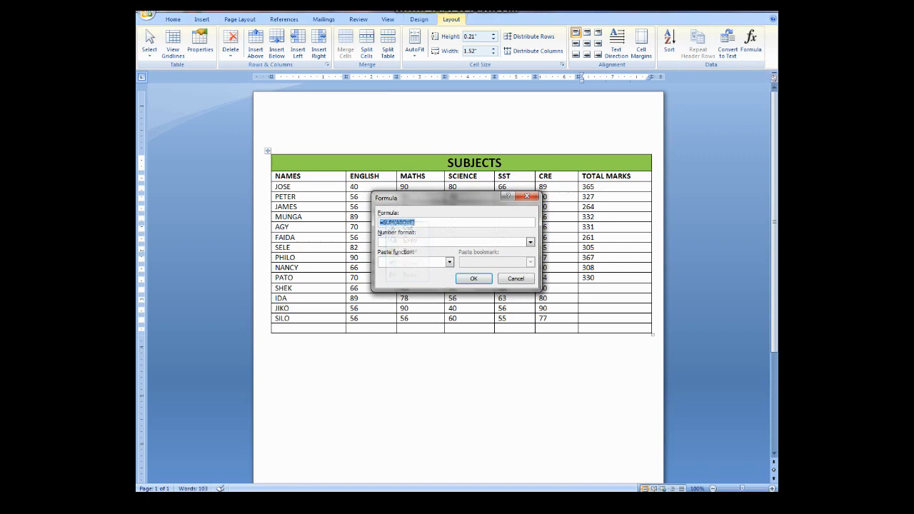
pyautogui.click(473, 279)
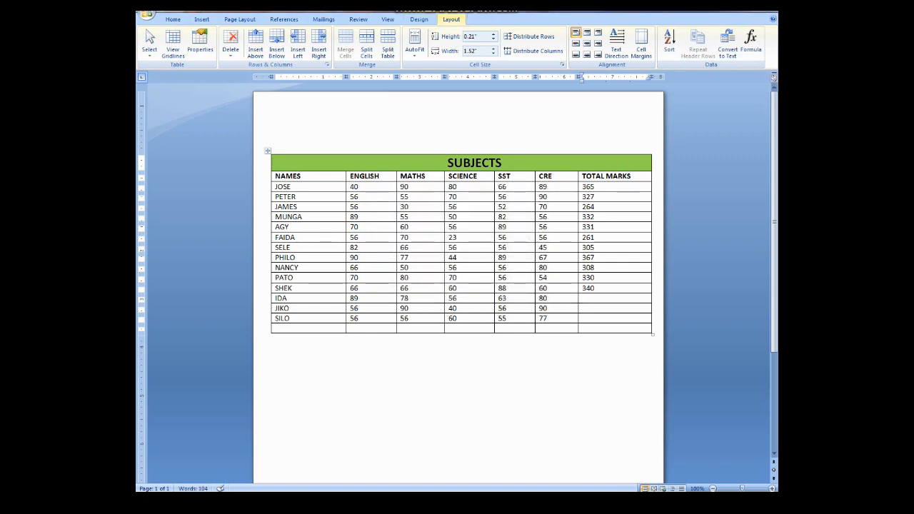
# Insert row-sum totals for IDA (366), JIKO (332) and SILO (304).
pyautogui.click(750, 41)
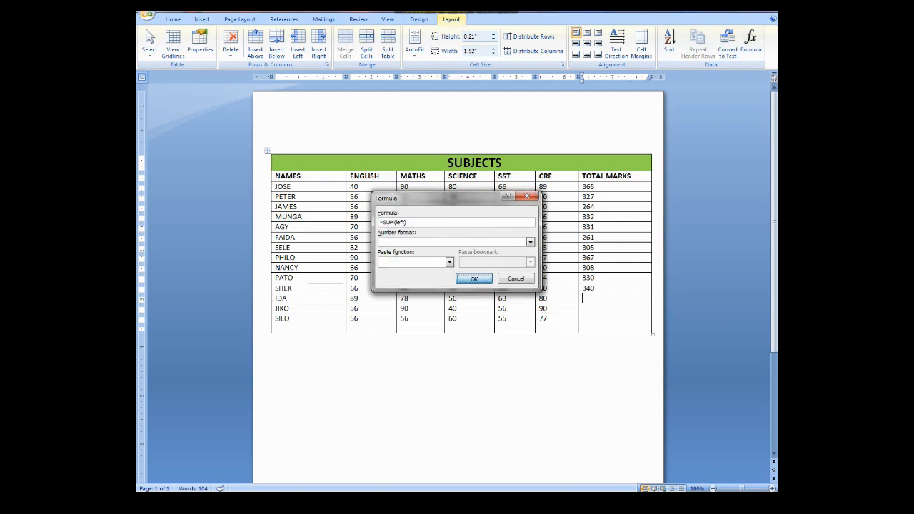
pyautogui.click(473, 279)
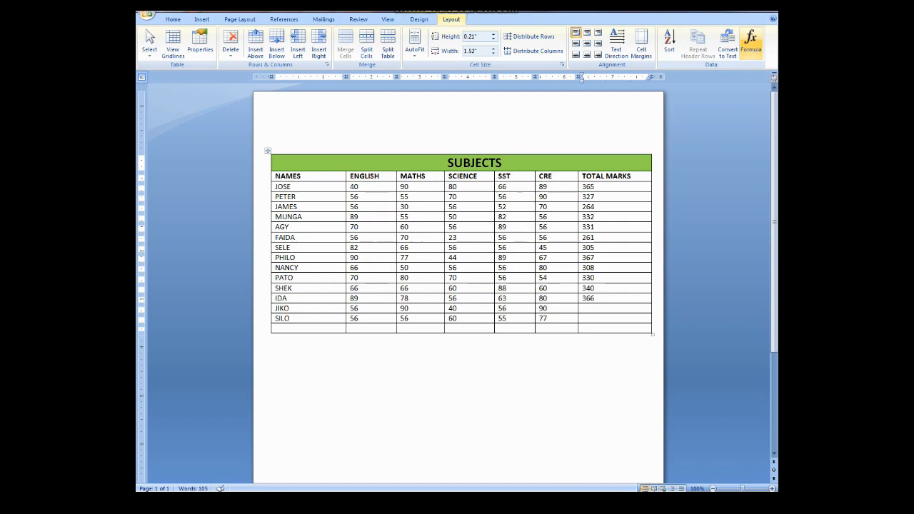
pyautogui.click(751, 42)
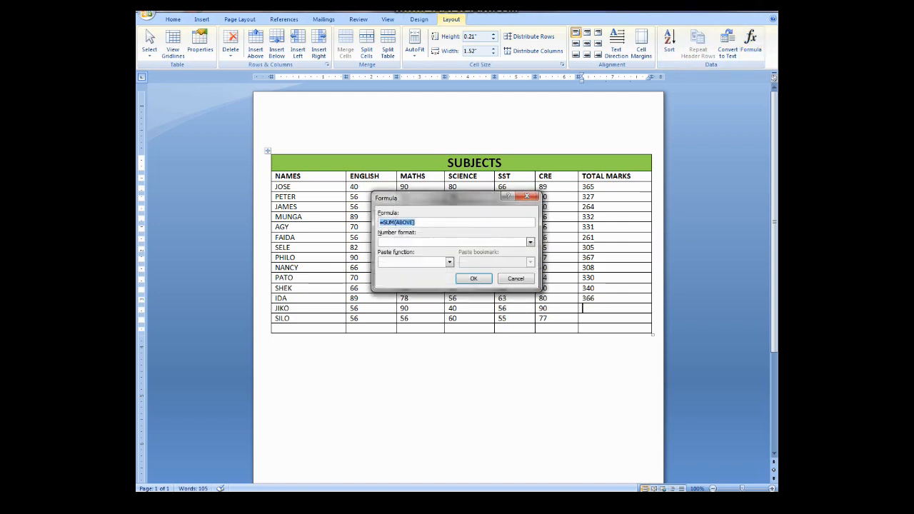
pyautogui.rightClick(396, 222)
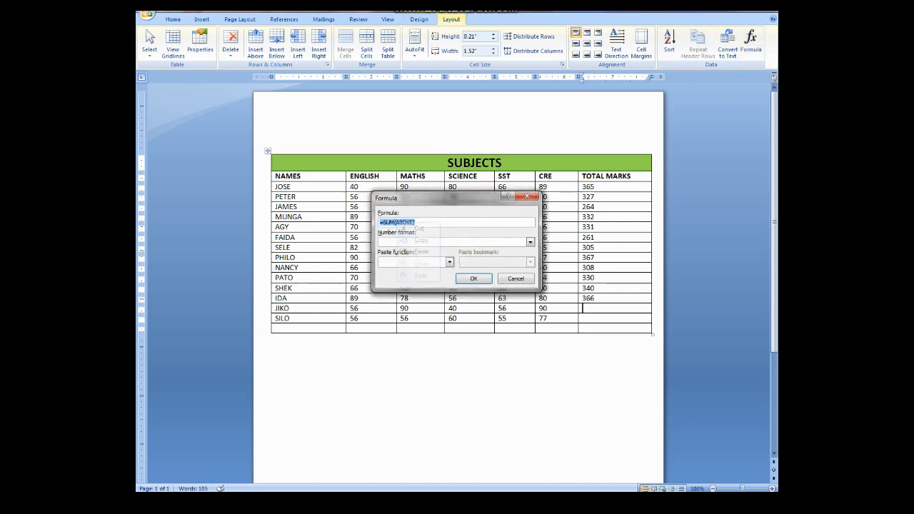
pyautogui.click(473, 278)
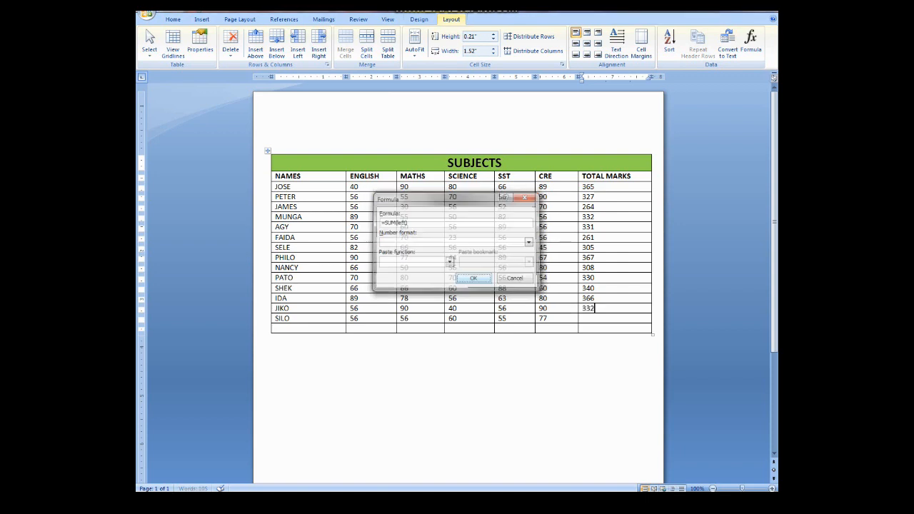
pyautogui.click(472, 278)
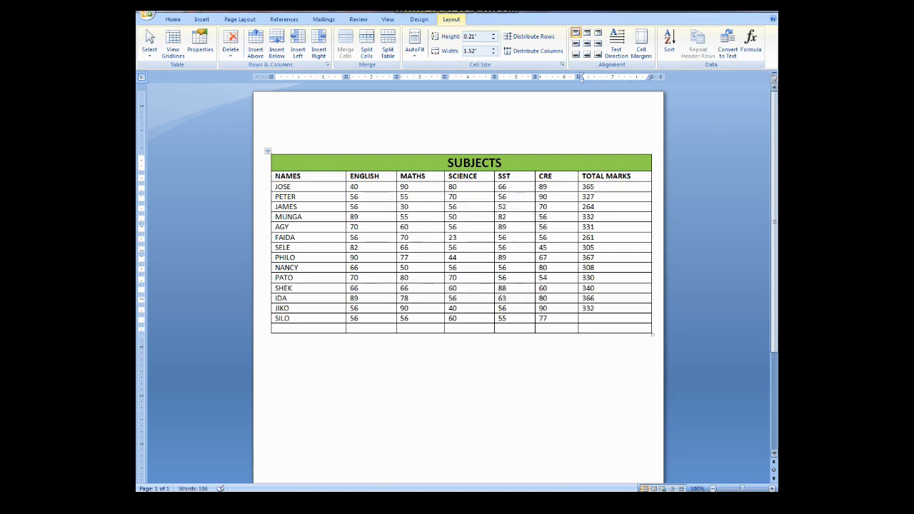
pyautogui.click(751, 41)
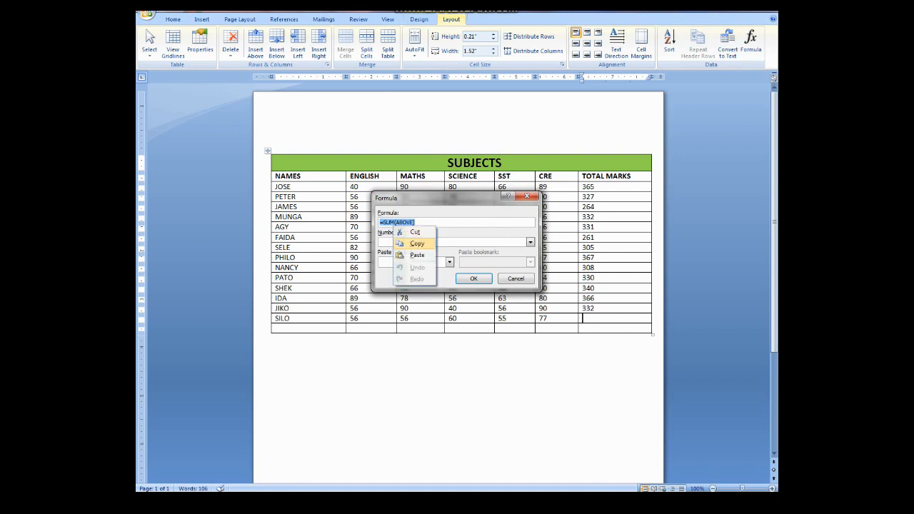
pyautogui.click(474, 277)
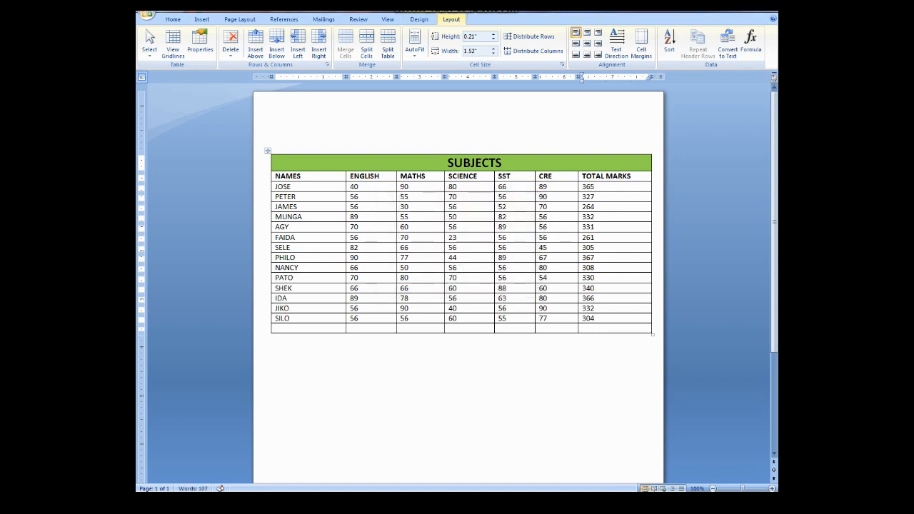
# Put =SUM(ABOVE) in the cell below TOTAL MARKS, giving a grand total of 4532.
pyautogui.click(614, 328)
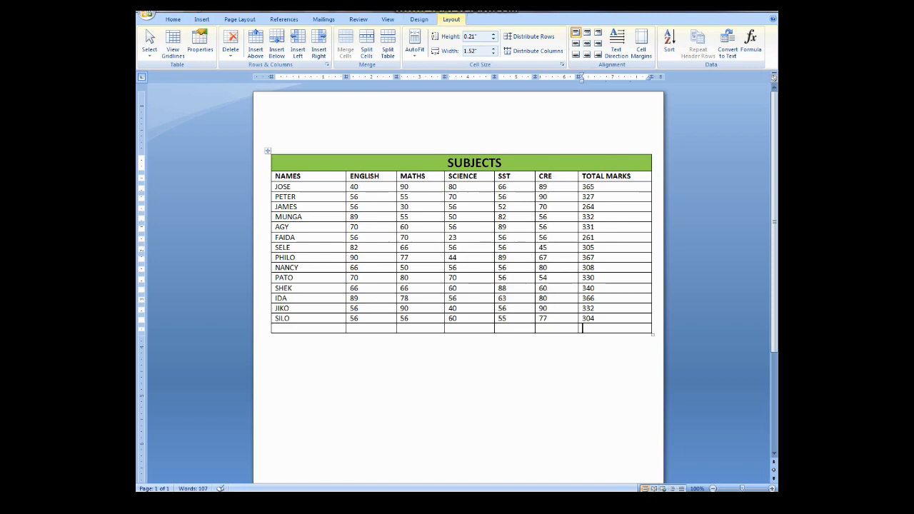
pyautogui.click(750, 43)
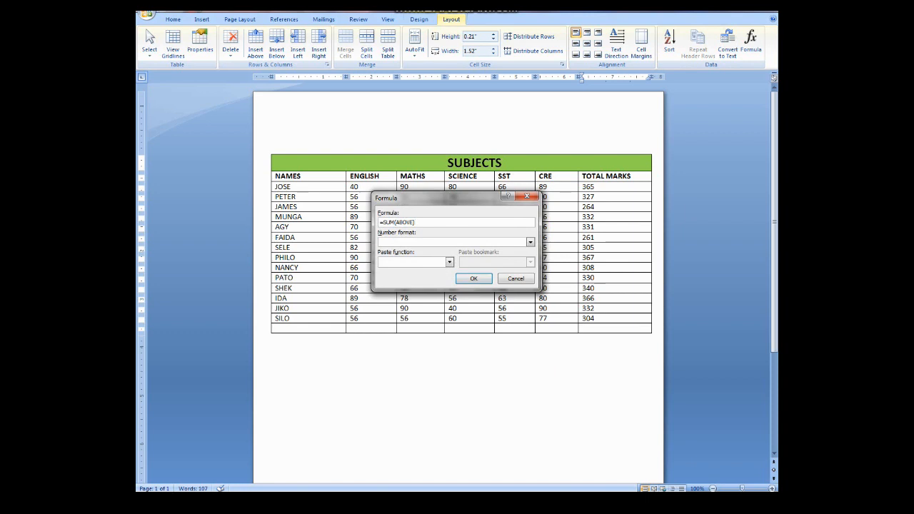
pyautogui.click(474, 279)
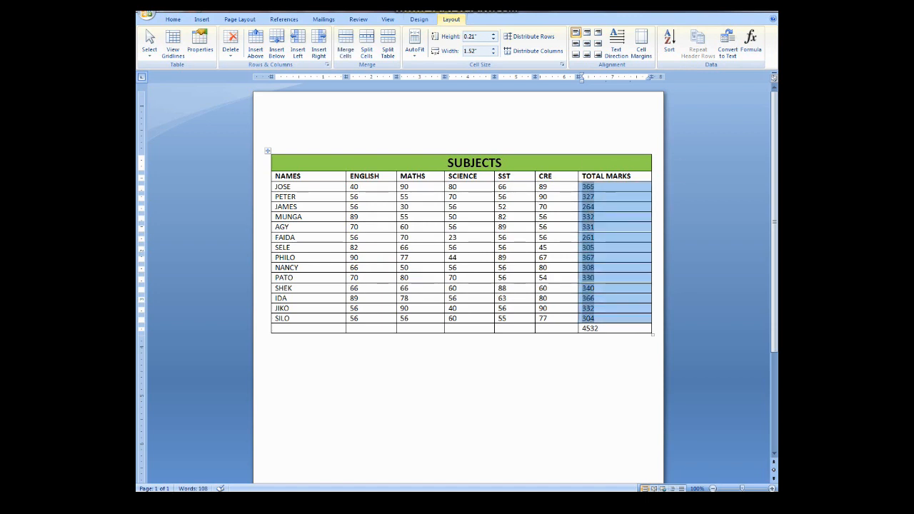
pyautogui.click(589, 328)
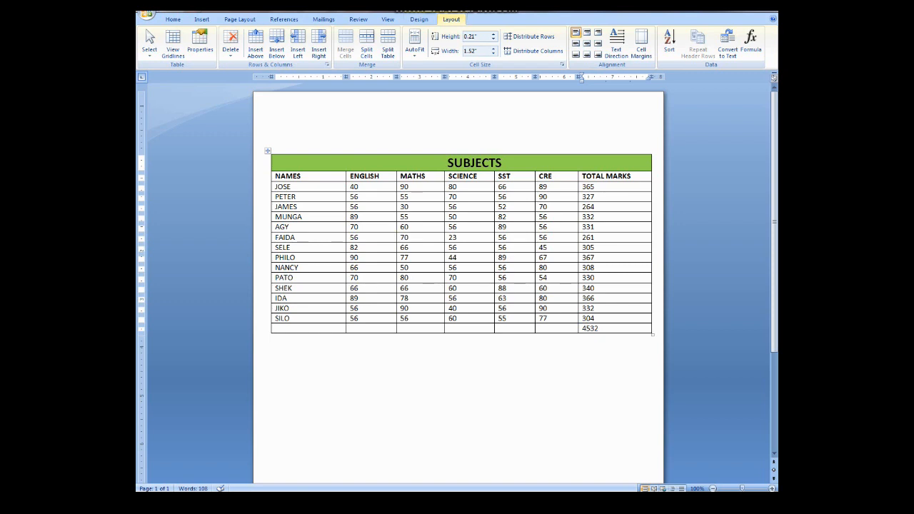
pyautogui.click(604, 327)
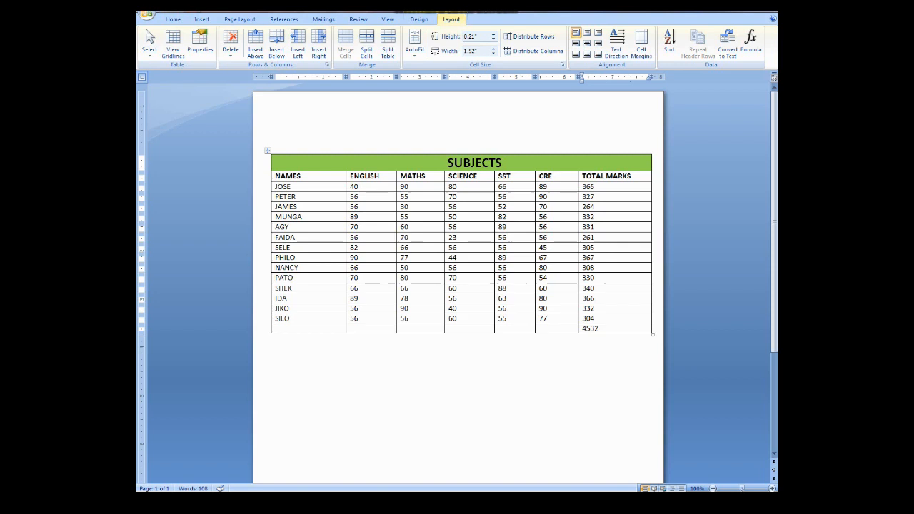
# Delete the totals column contents and retype its header as AVERAGE.
pyautogui.moveTo(605, 187); pyautogui.dragTo(605, 328)
pyautogui.write('T')
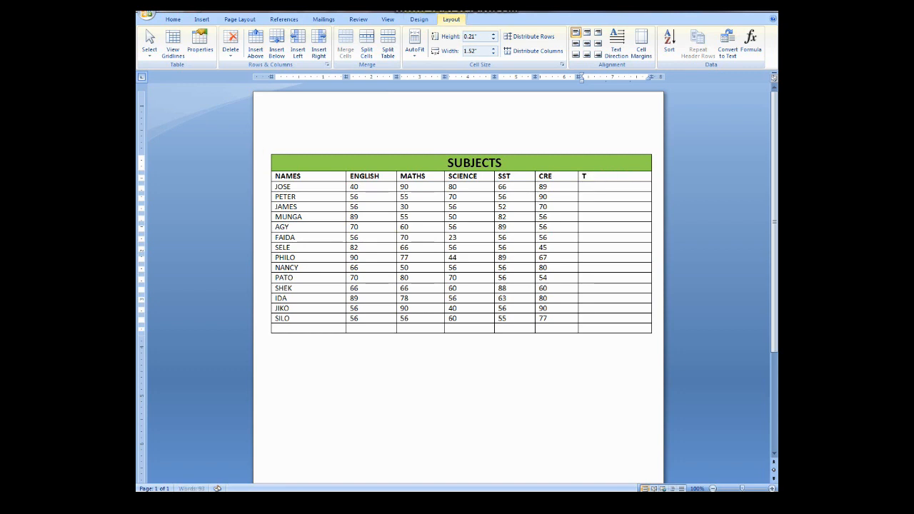
pyautogui.write('ae')
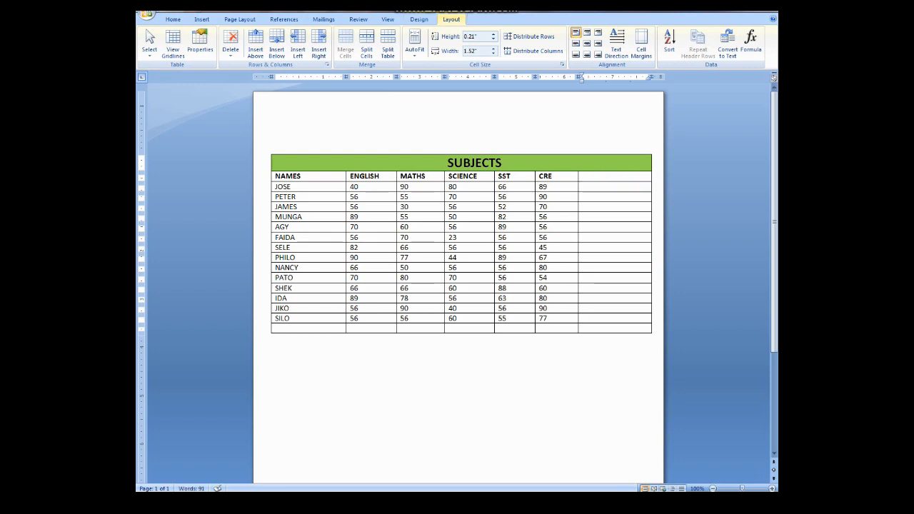
pyautogui.write('AV')
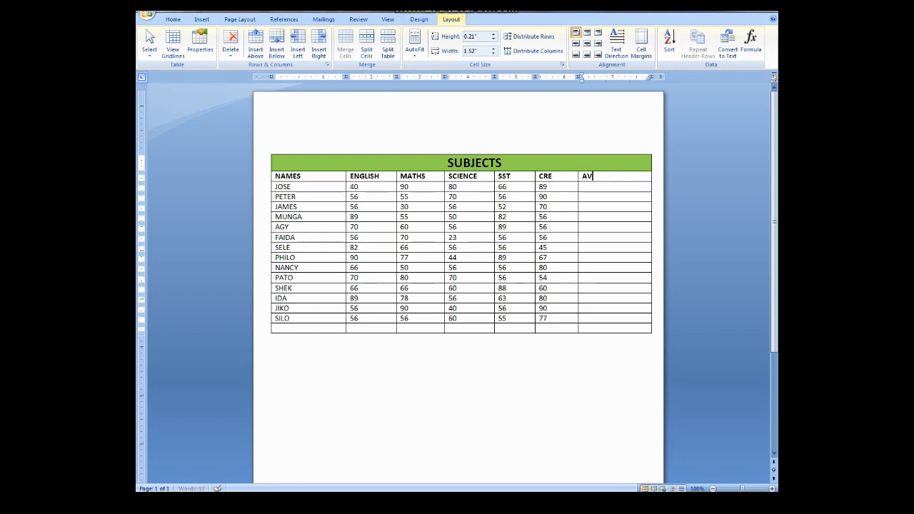
pyautogui.write('ERAGE')
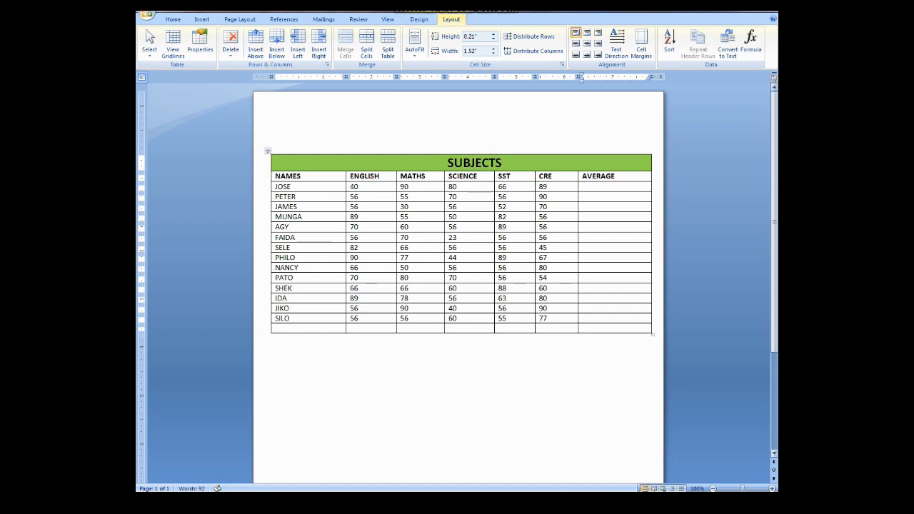
pyautogui.click(607, 187)
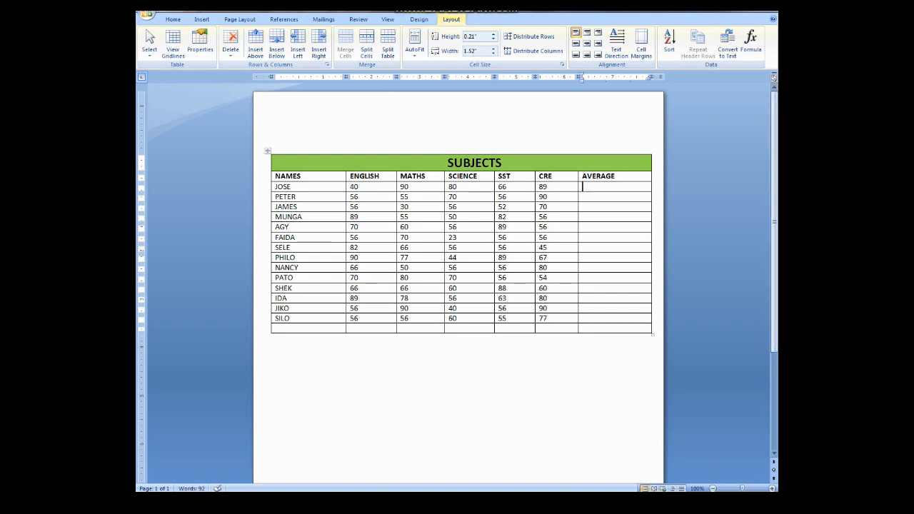
# Insert the AVERAGE function as =AVERAGE(LEFT) in JOSE's AVERAGE cell, giving 73.
pyautogui.click(751, 43)
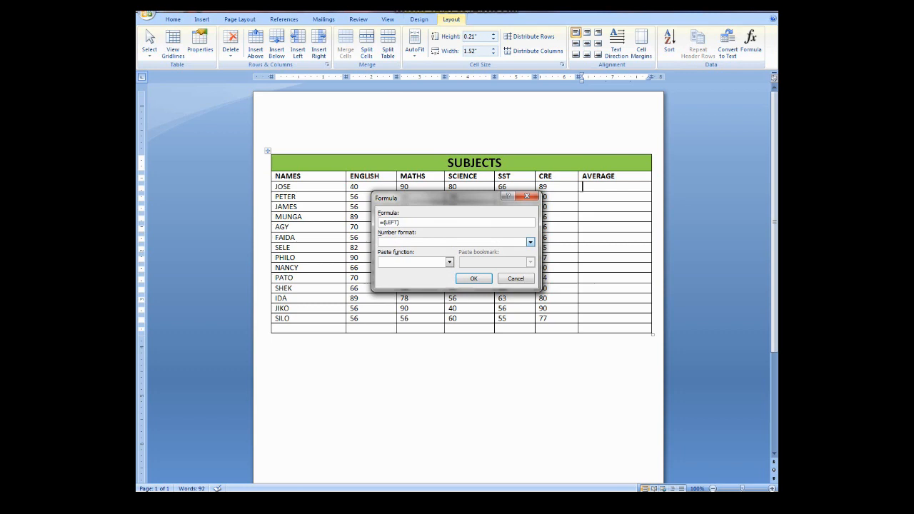
pyautogui.click(449, 263)
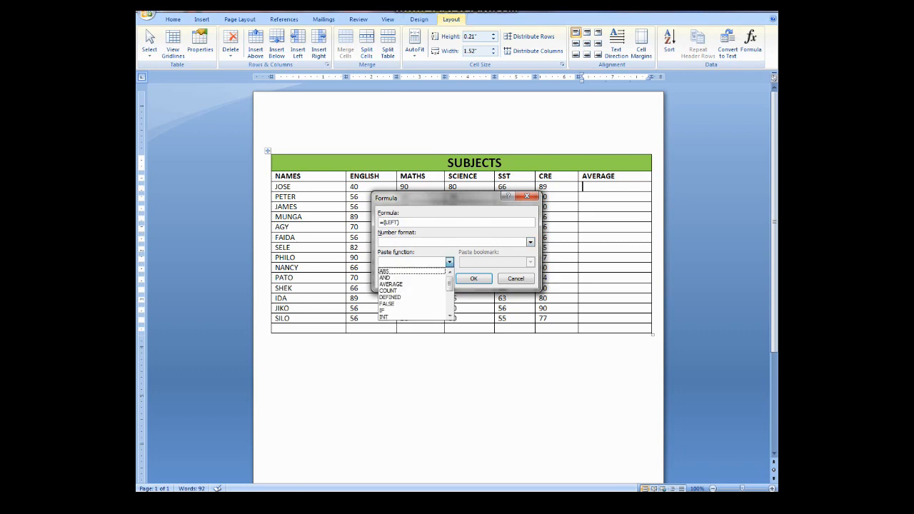
pyautogui.click(390, 297)
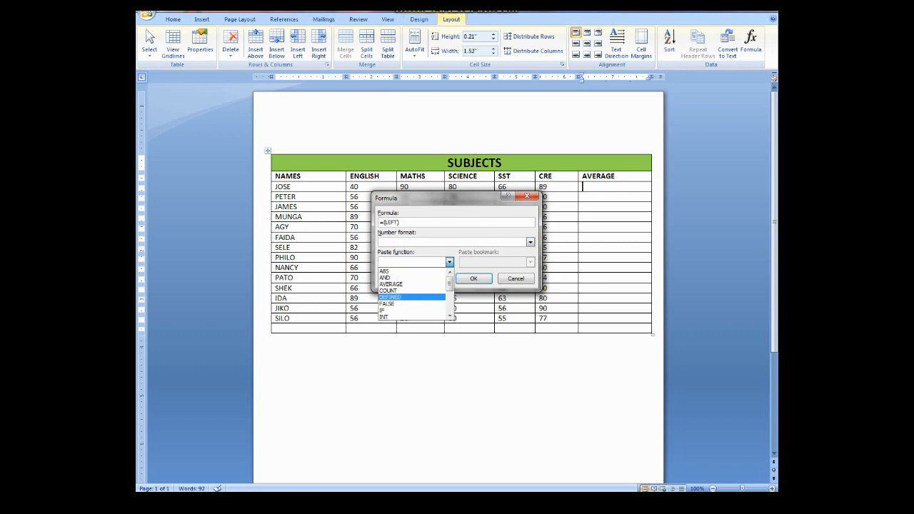
pyautogui.click(392, 284)
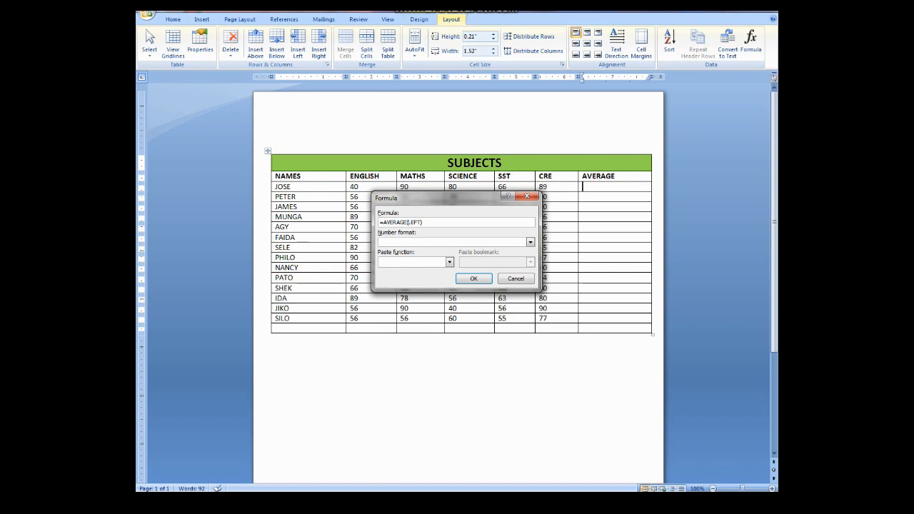
pyautogui.click(473, 278)
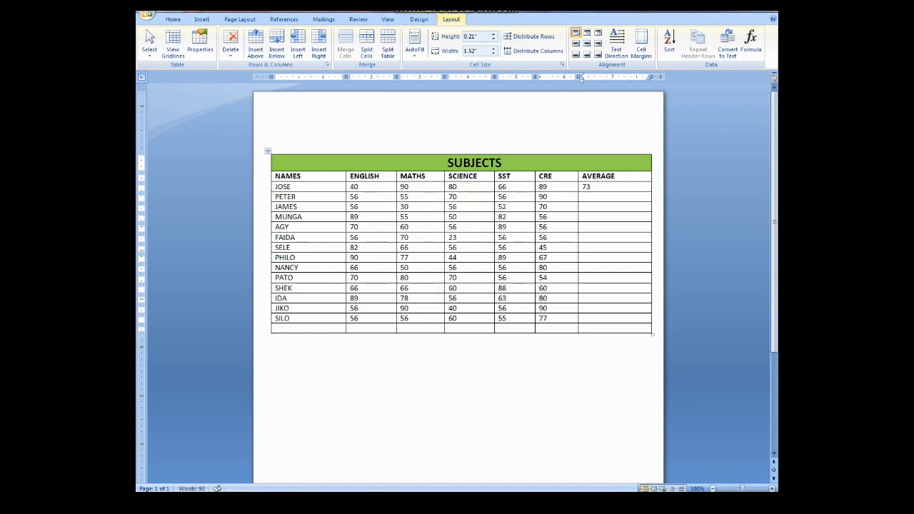
pyautogui.click(610, 196)
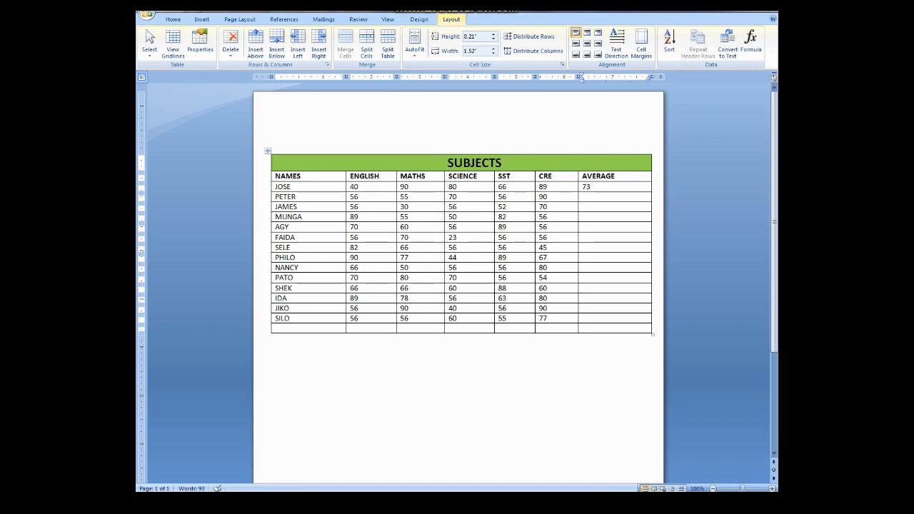
# Type and copy =AVERAGE(LEFT) for PETER's AVERAGE cell, giving 65.4.
pyautogui.click(751, 42)
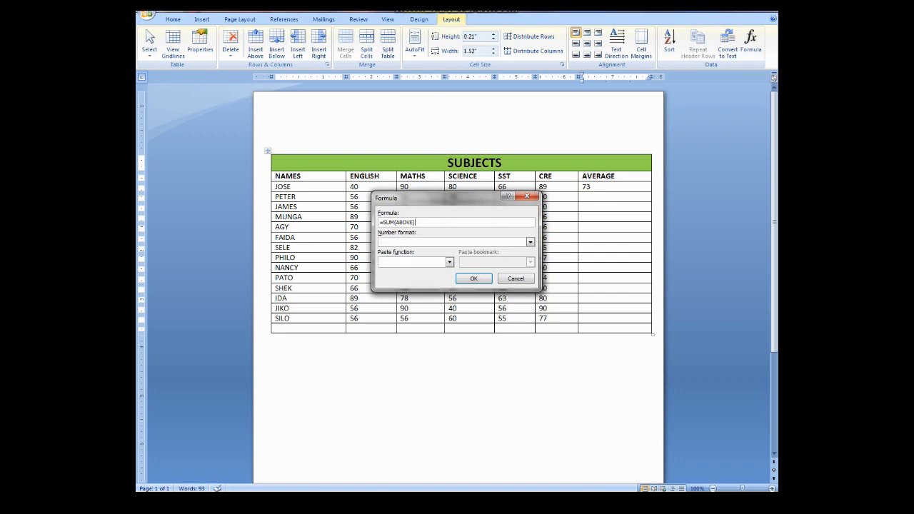
pyautogui.press('BackSpace')
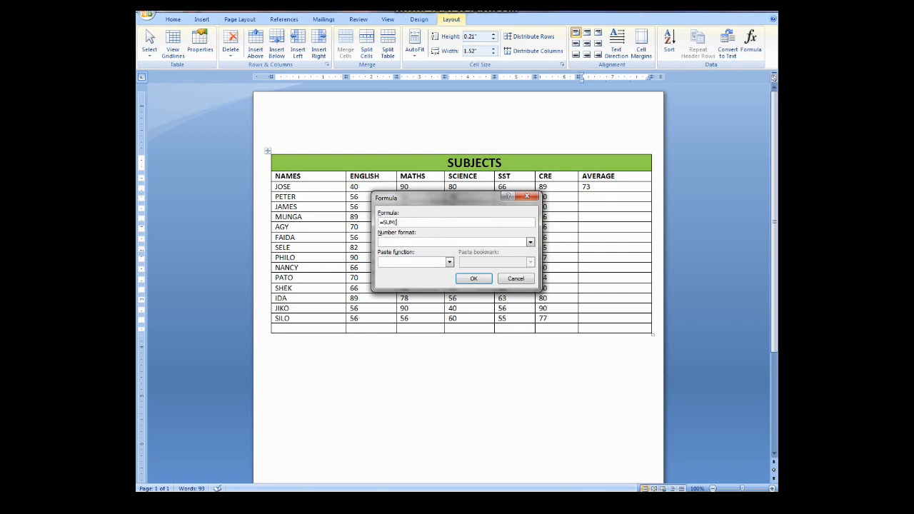
pyautogui.write('=AVERAG')
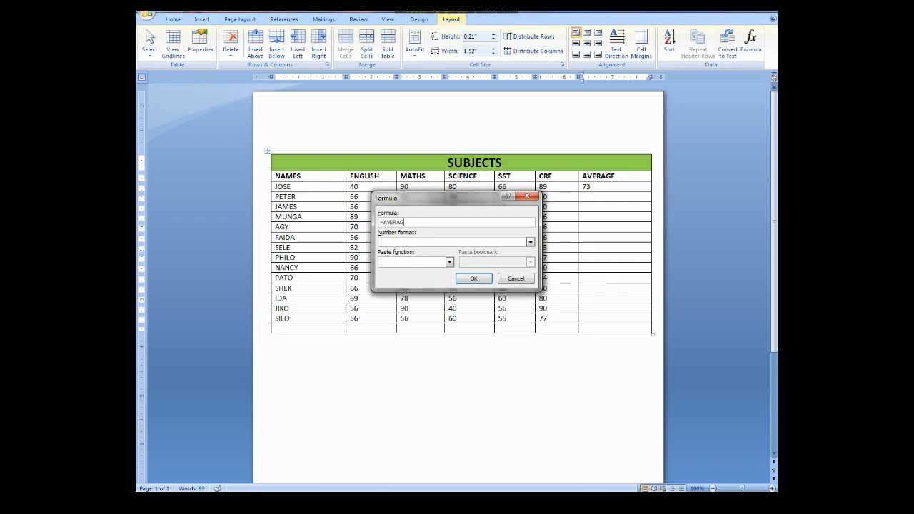
pyautogui.write('E(')
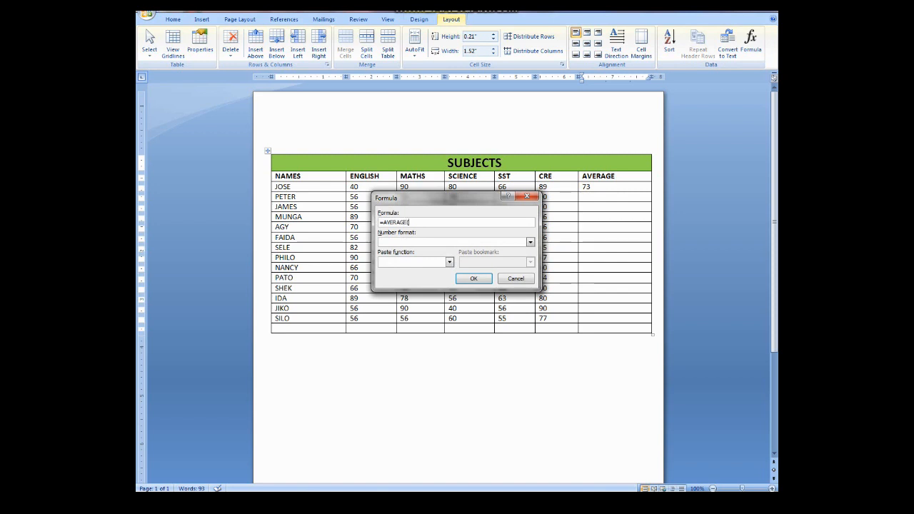
pyautogui.write('LEFT')
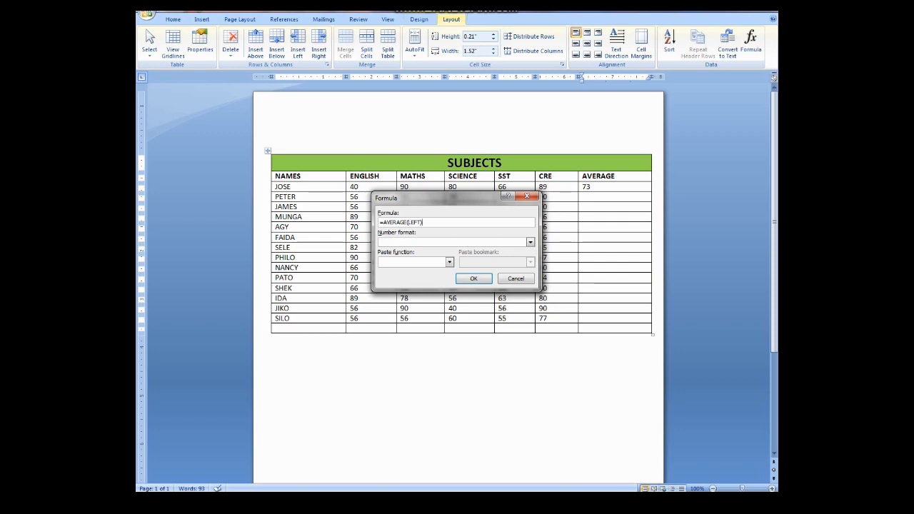
pyautogui.tripleClick(400, 223)
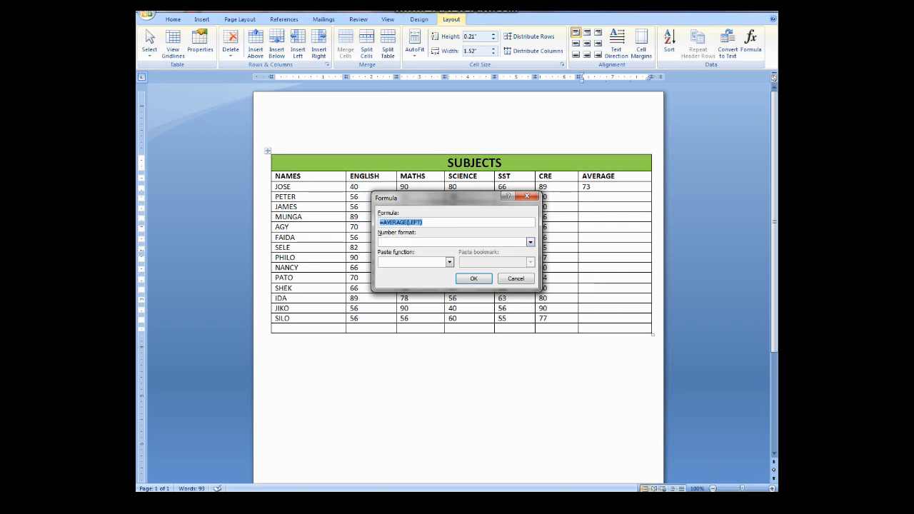
pyautogui.click(473, 278)
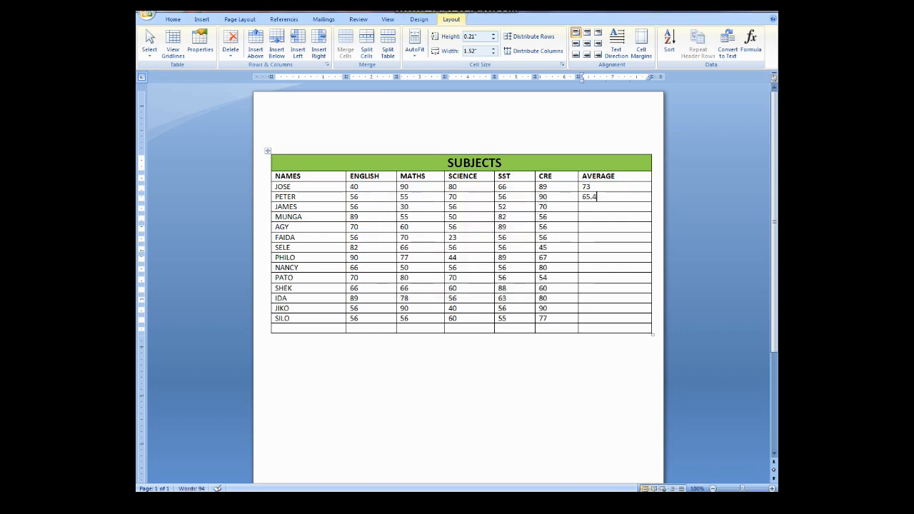
# Apply =AVERAGE(LEFT) for JAMES (52.8), MUNGA (66.4) and AGY (66.2).
pyautogui.click(751, 42)
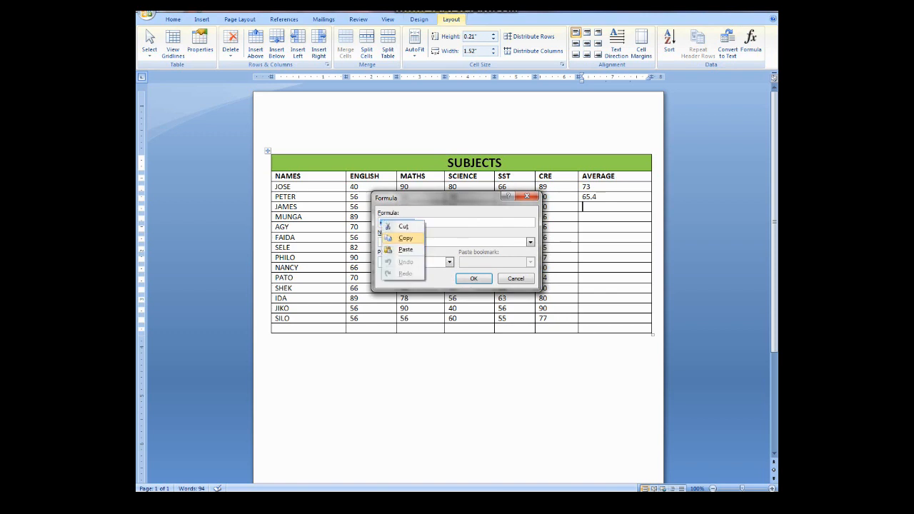
pyautogui.click(474, 278)
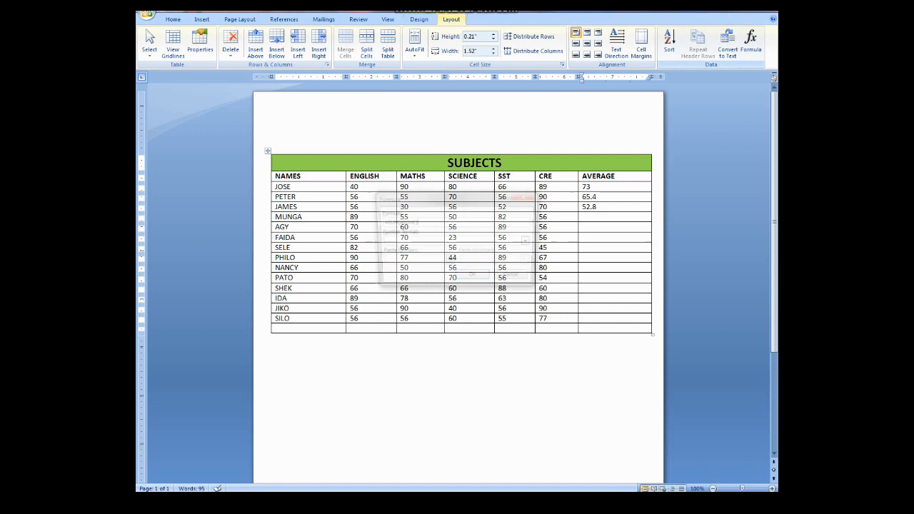
pyautogui.click(750, 43)
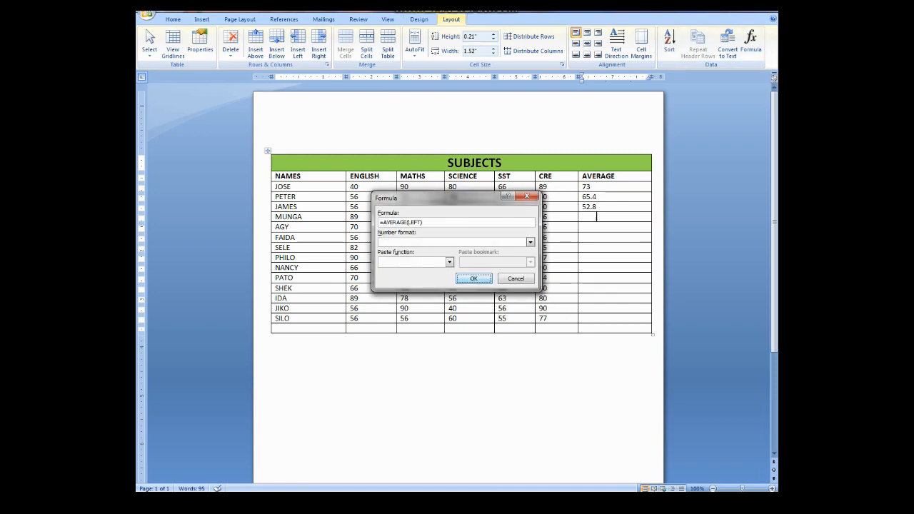
pyautogui.click(475, 279)
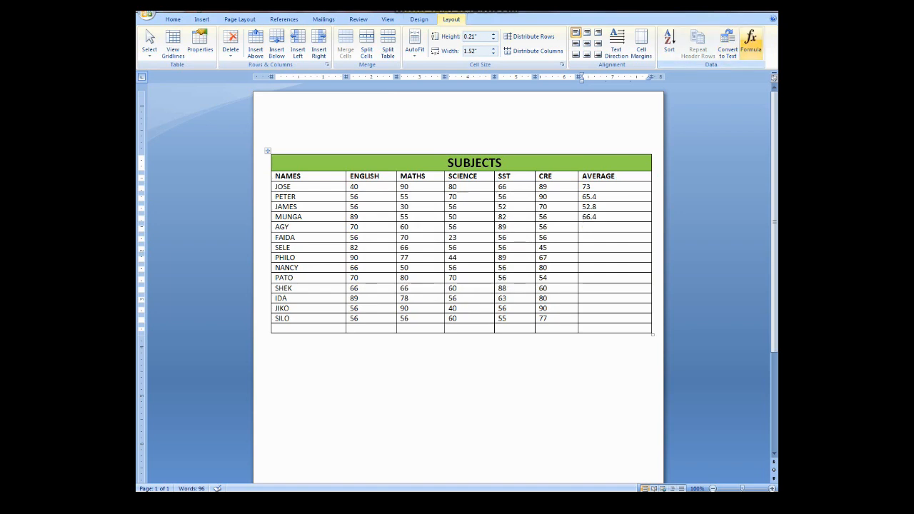
pyautogui.click(750, 43)
pyautogui.write('=AVERAGE(LEFT)')
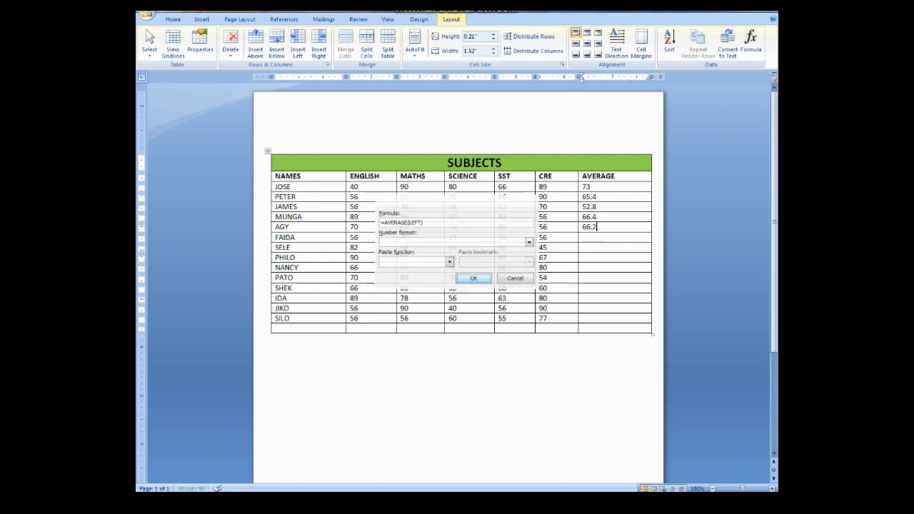
pyautogui.click(473, 277)
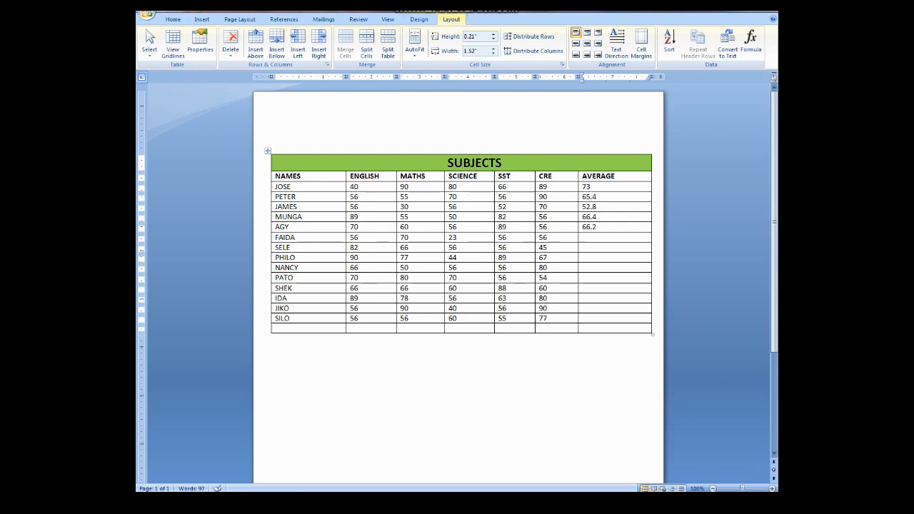
# Apply =AVERAGE(LEFT) for FAIDA (52.2), SELE (61) and PHILO (73.4).
pyautogui.click(750, 43)
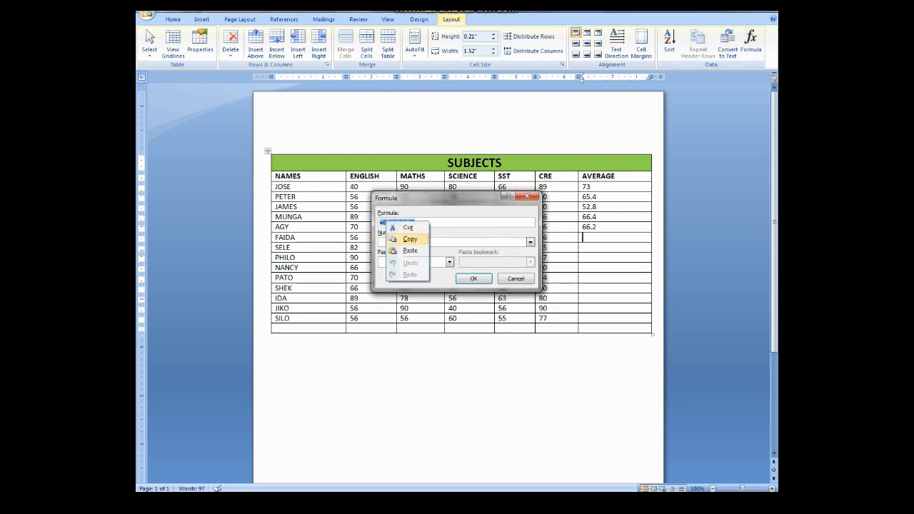
pyautogui.click(473, 277)
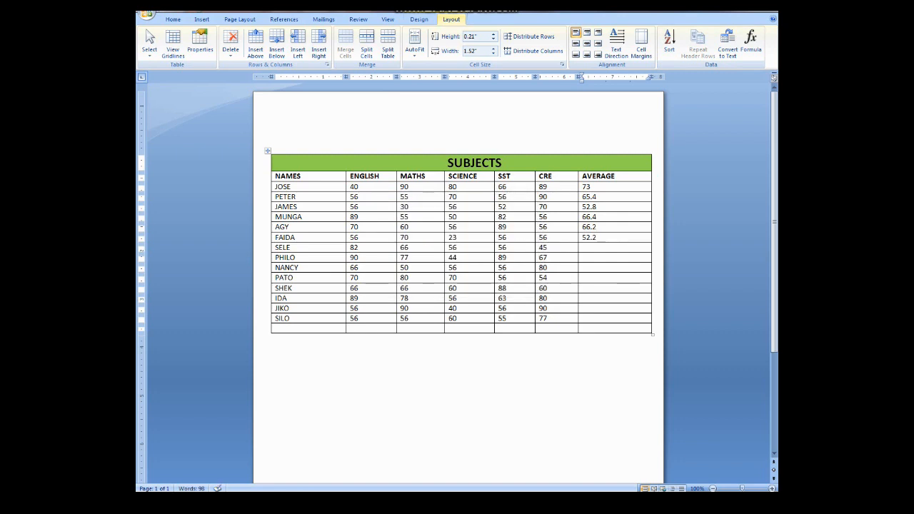
pyautogui.click(749, 43)
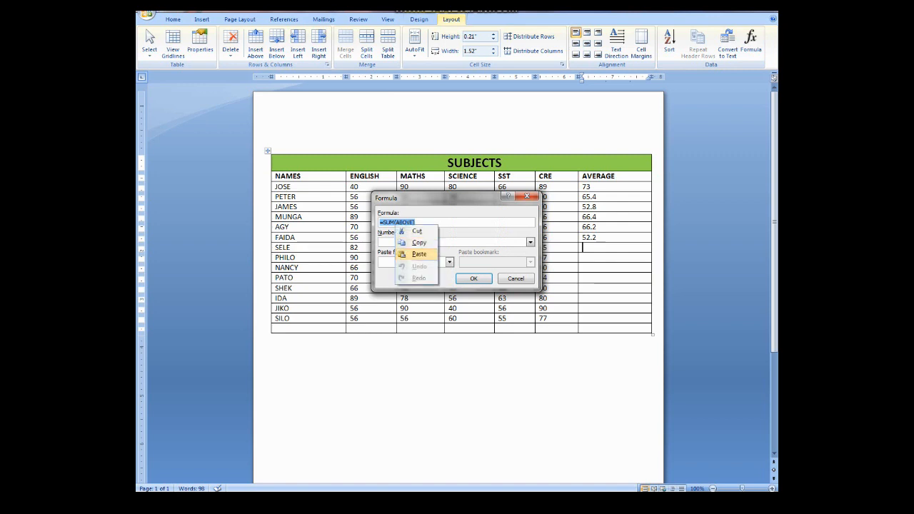
pyautogui.click(473, 279)
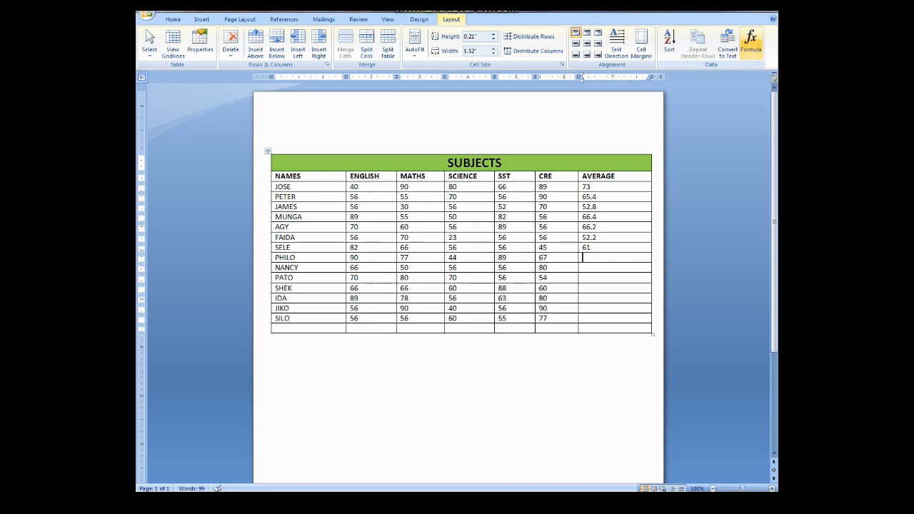
pyautogui.click(750, 42)
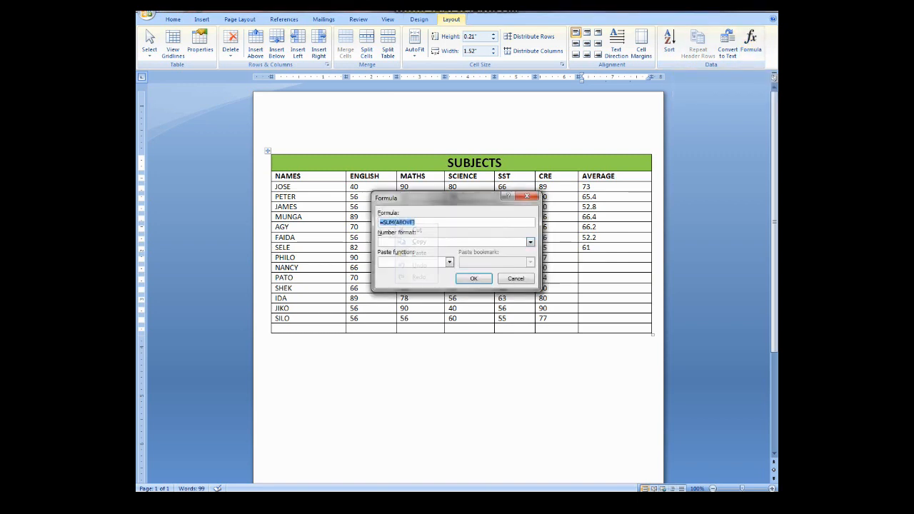
pyautogui.click(473, 279)
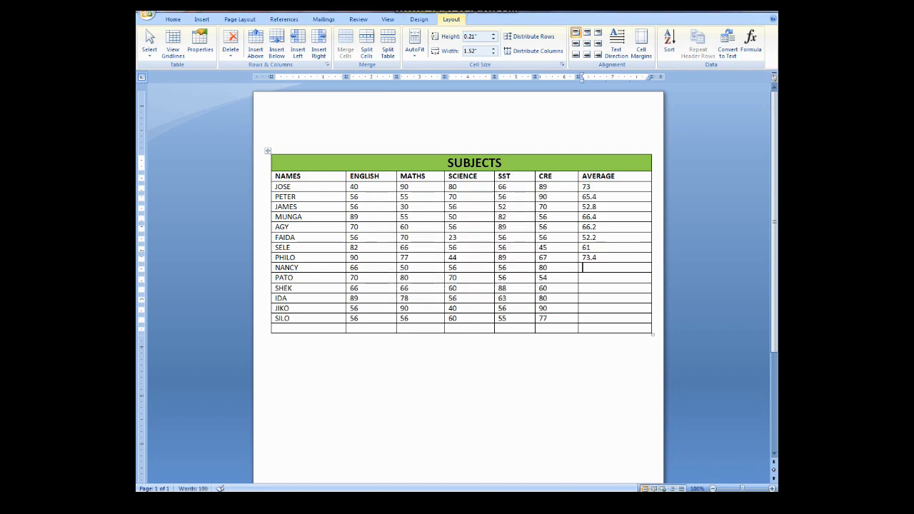
pyautogui.click(750, 41)
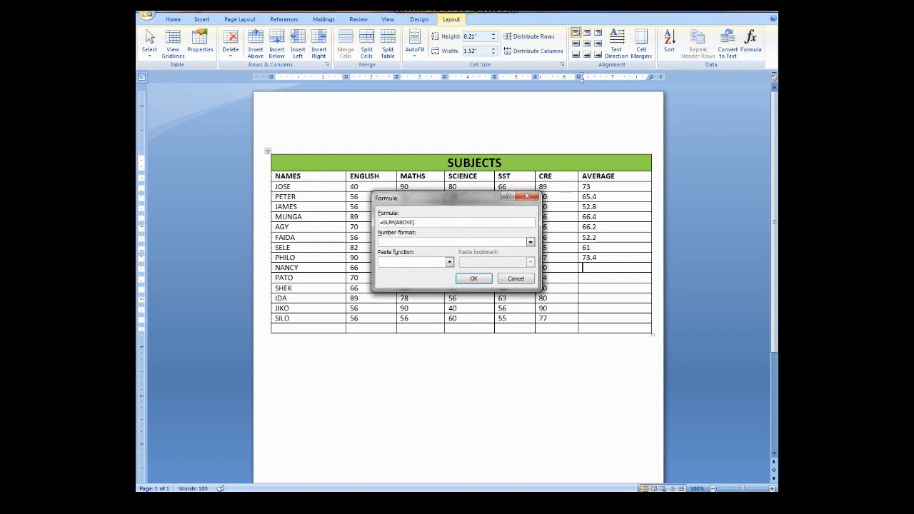
pyautogui.rightClick(397, 222)
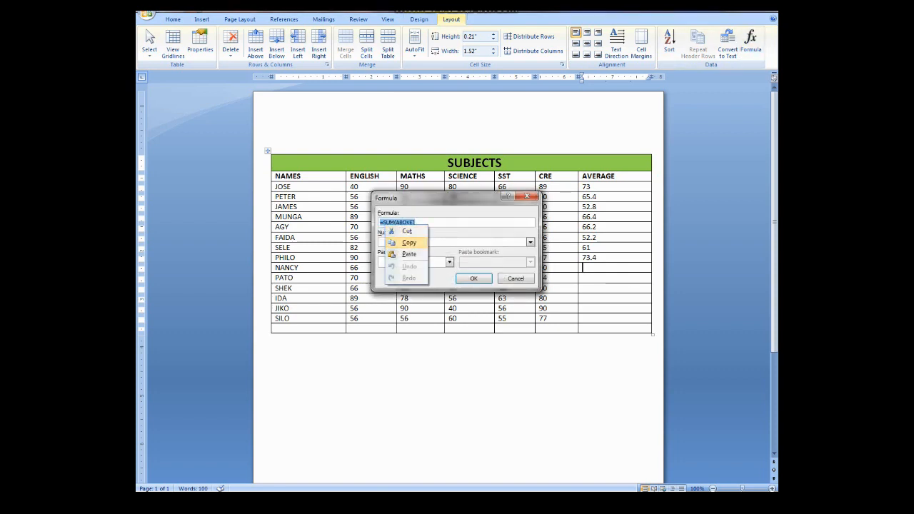
# Apply the pasted =AVERAGE(LEFT) formula in NANCY's AVERAGE cell, giving 61.6.
pyautogui.click(473, 279)
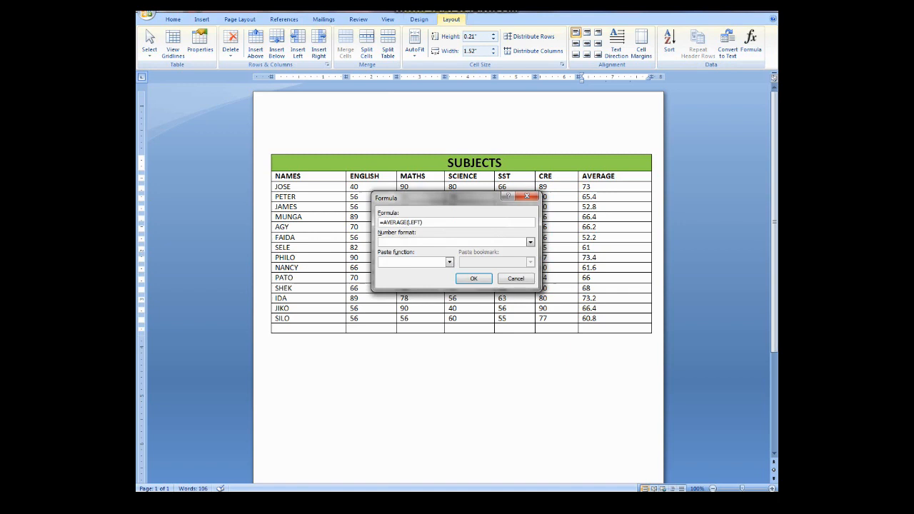
# Open the Paste function list in the Formula dialog and browse the available functions.
pyautogui.click(449, 262)
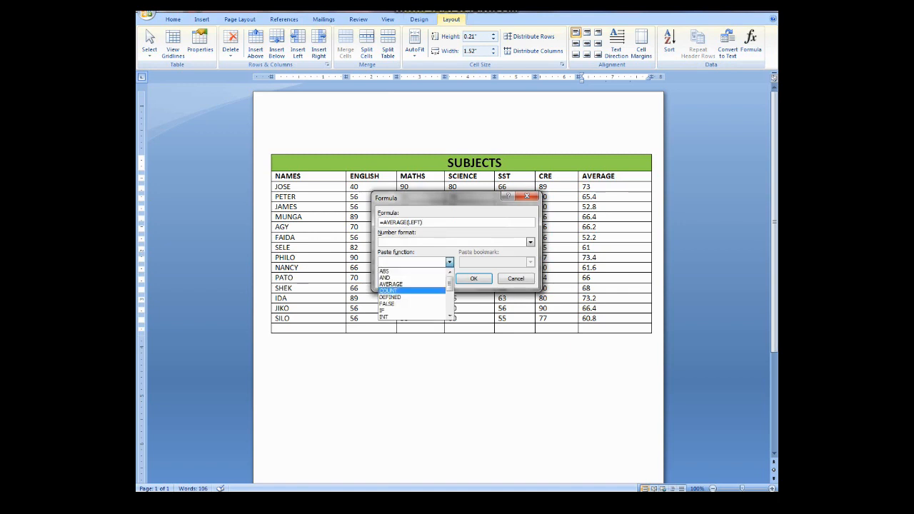
pyautogui.click(390, 297)
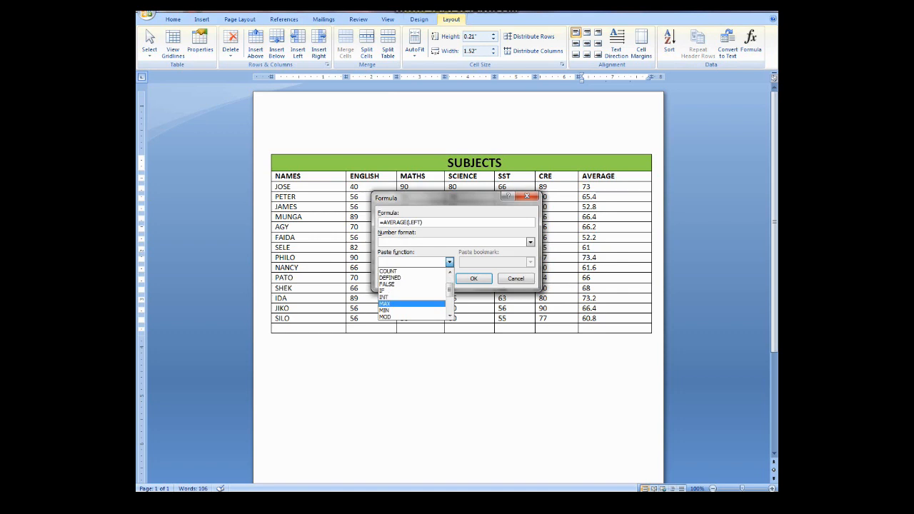
pyautogui.click(384, 310)
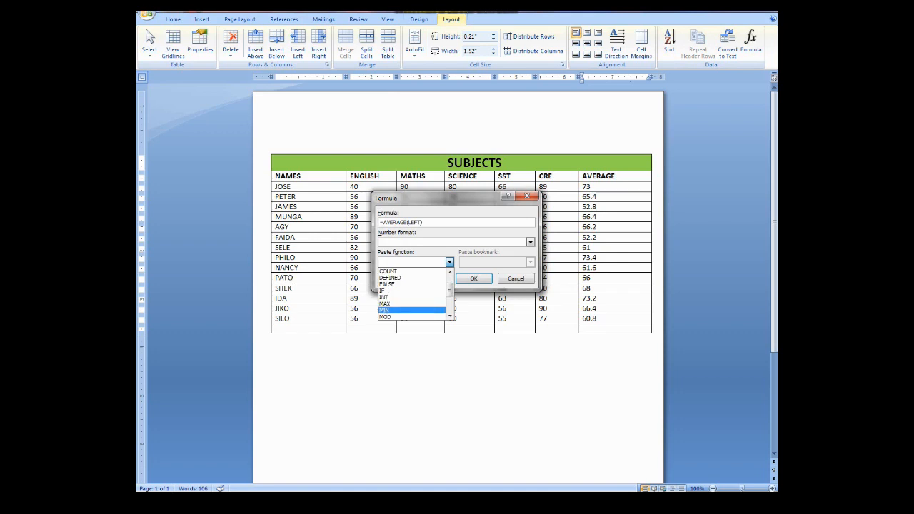